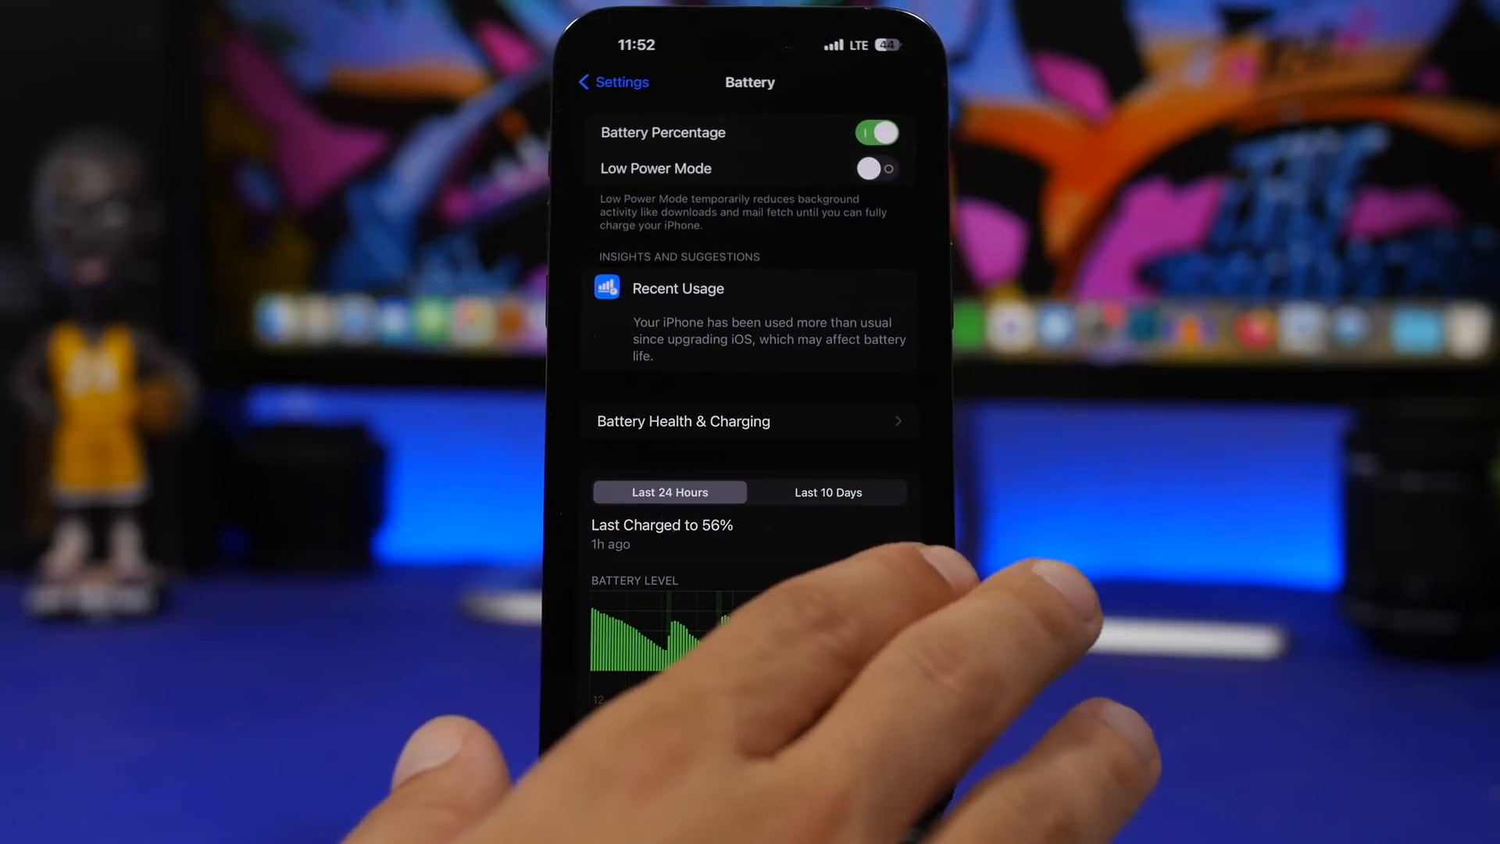
Step: Go back from Battery to the main Settings list and open Safari's settings
left_click(611, 82)
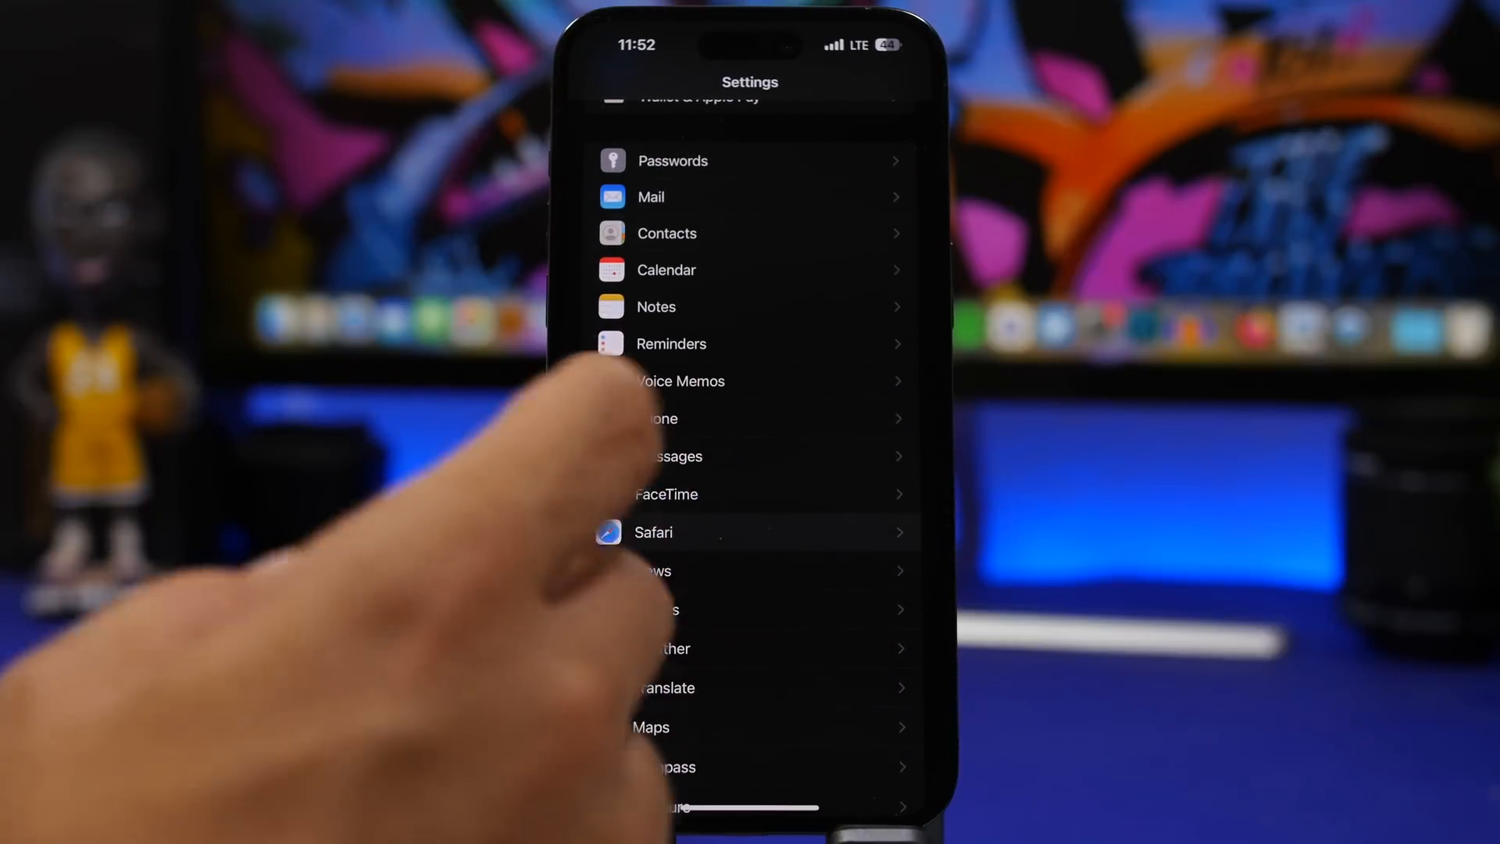
left_click(653, 532)
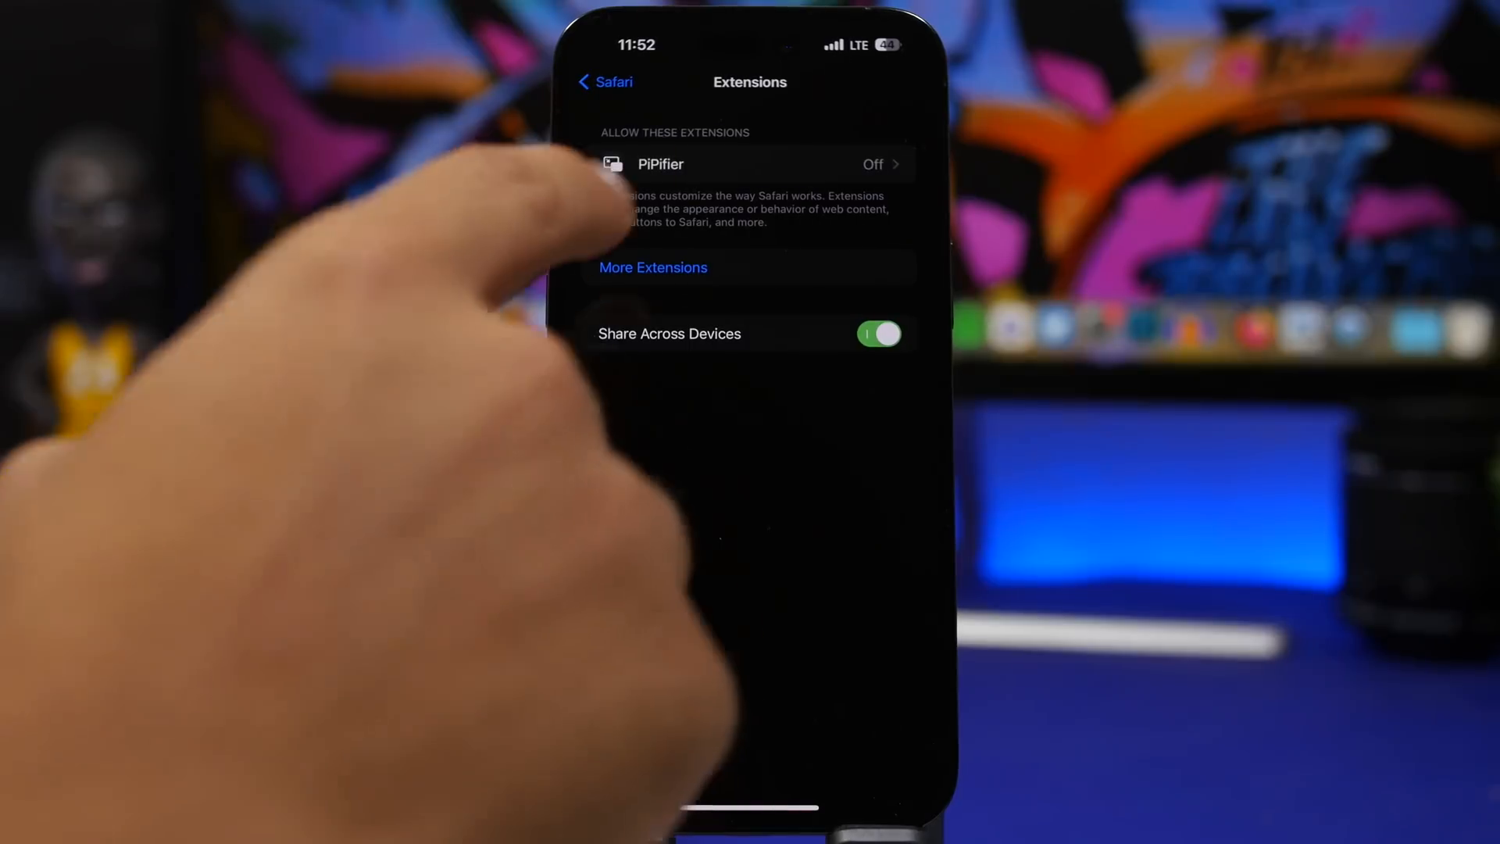
Step: Open the PiPifier extension and turn on the Test toggle under Allow Extension In
left_click(751, 163)
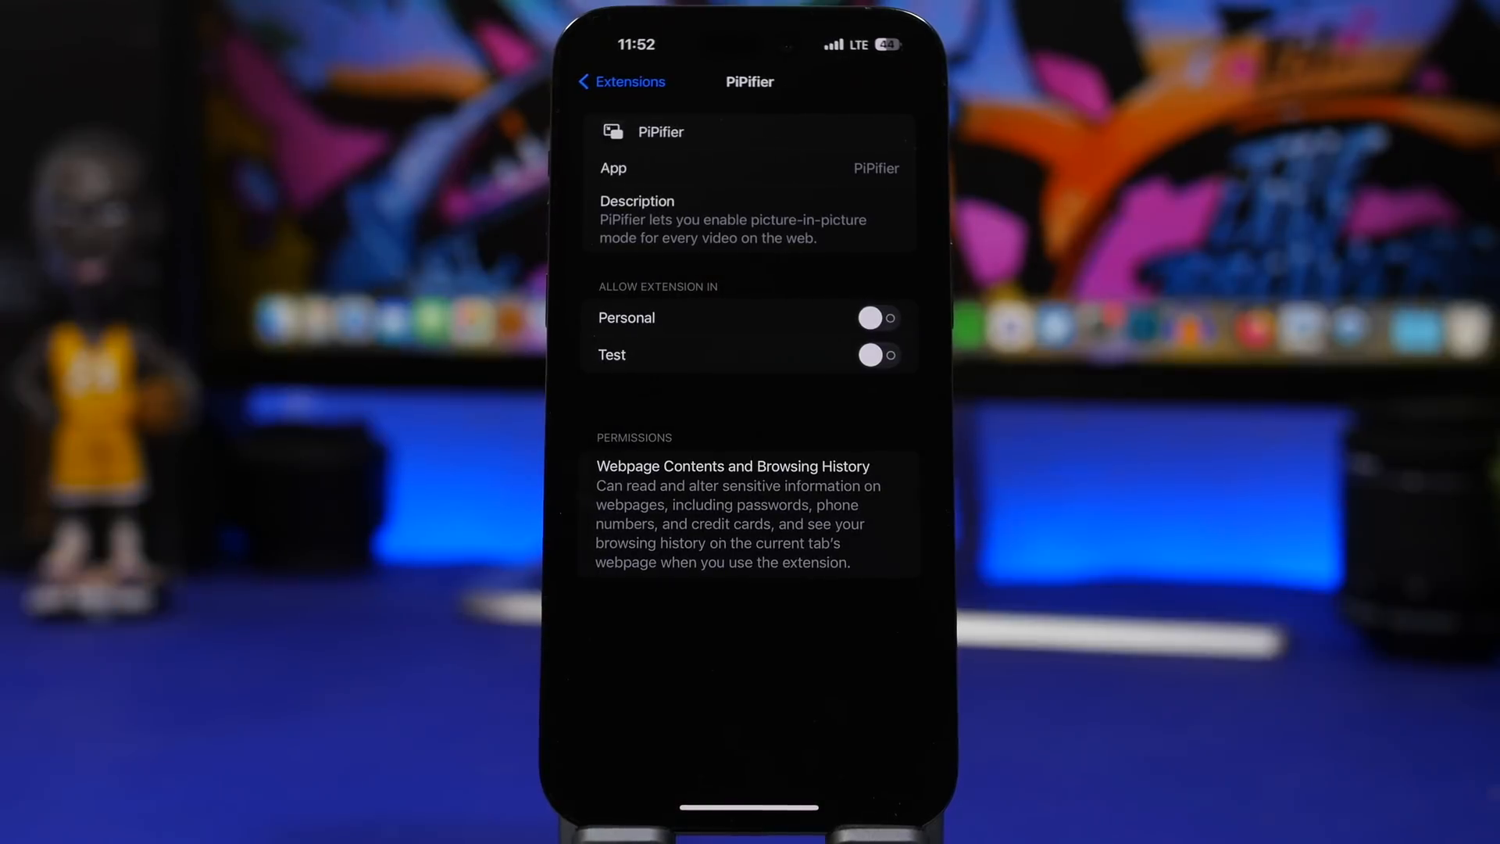
left_click(875, 354)
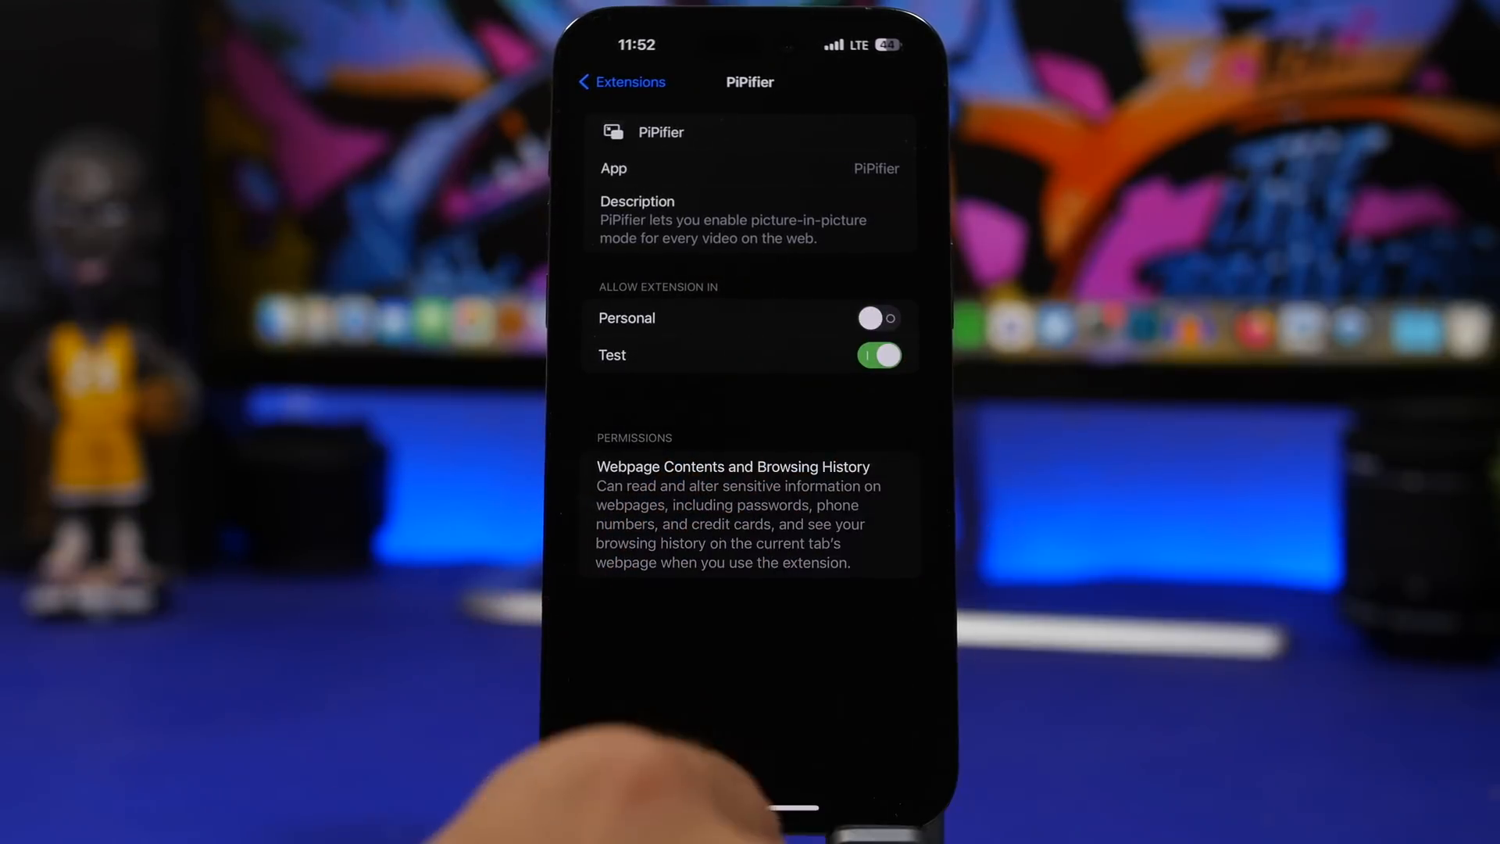
left_click(877, 318)
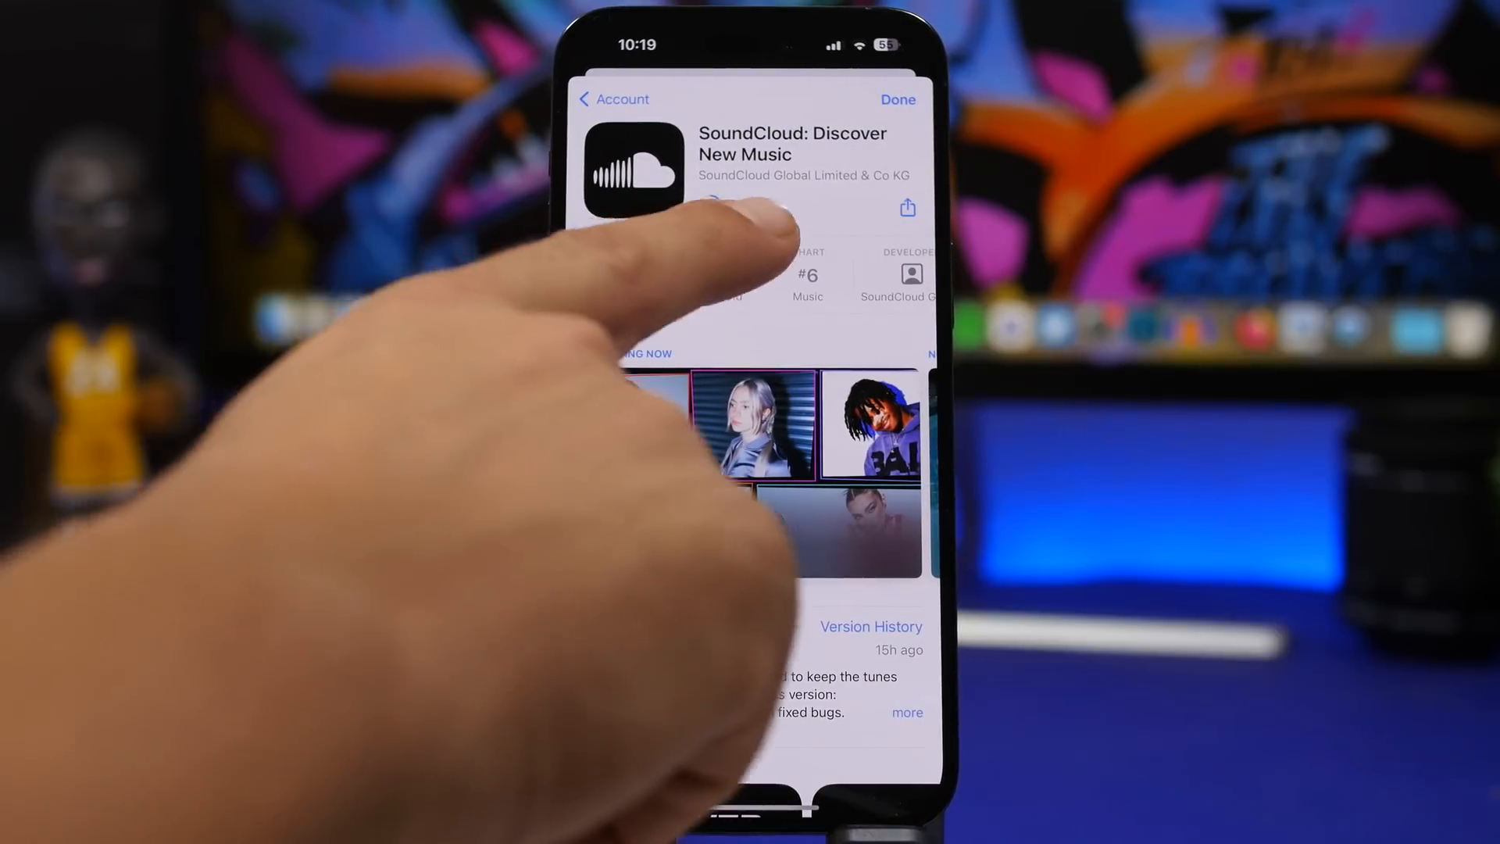
Step: Open the SoundCloud: Discover New Music product page from Account updates
left_click(737, 205)
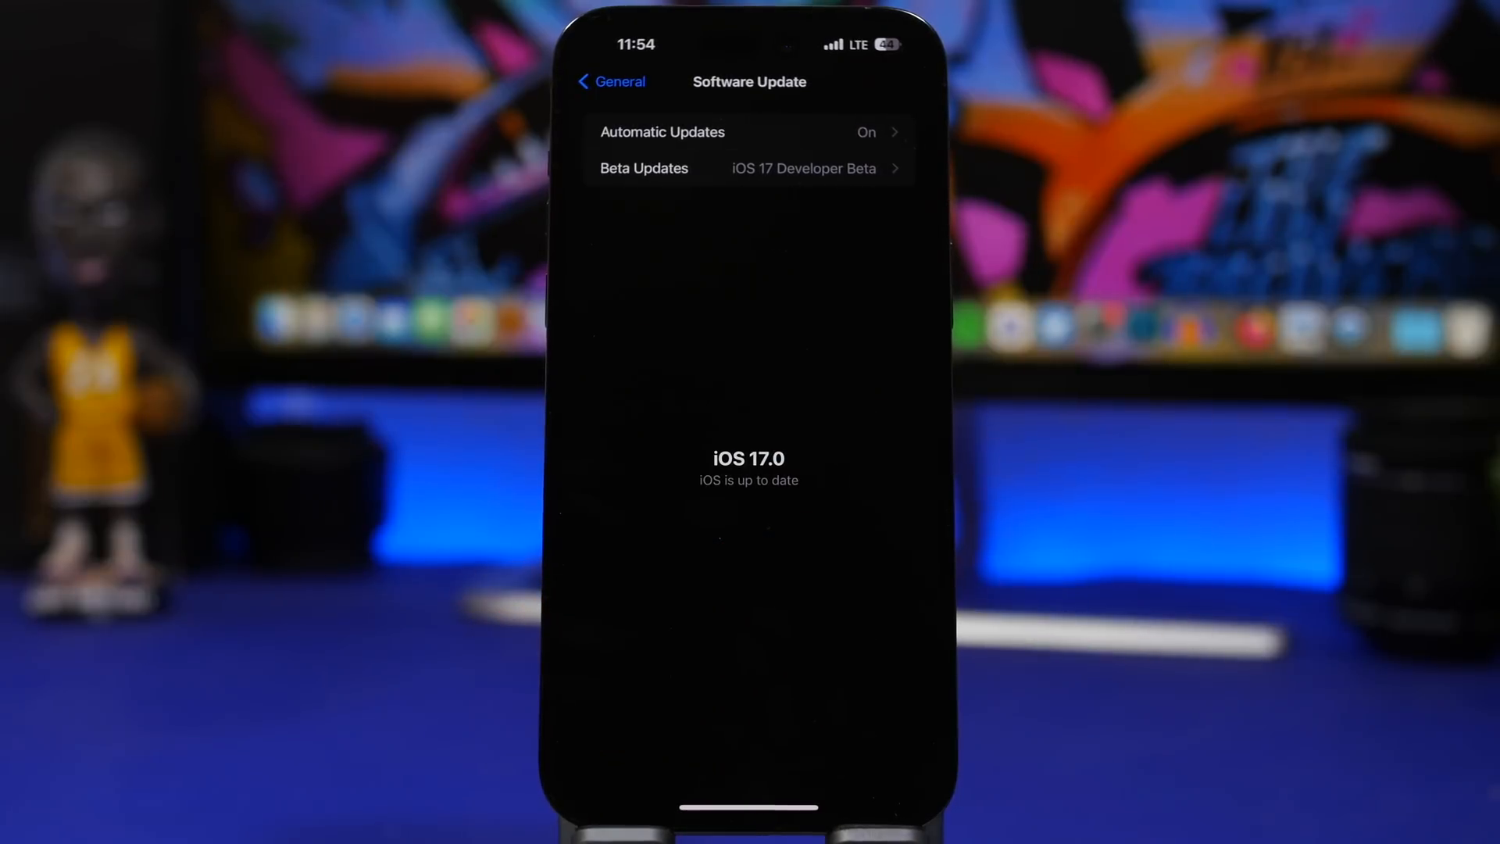
Step: Go back from Software Update, which shows iOS 17.0 up to date
left_click(610, 81)
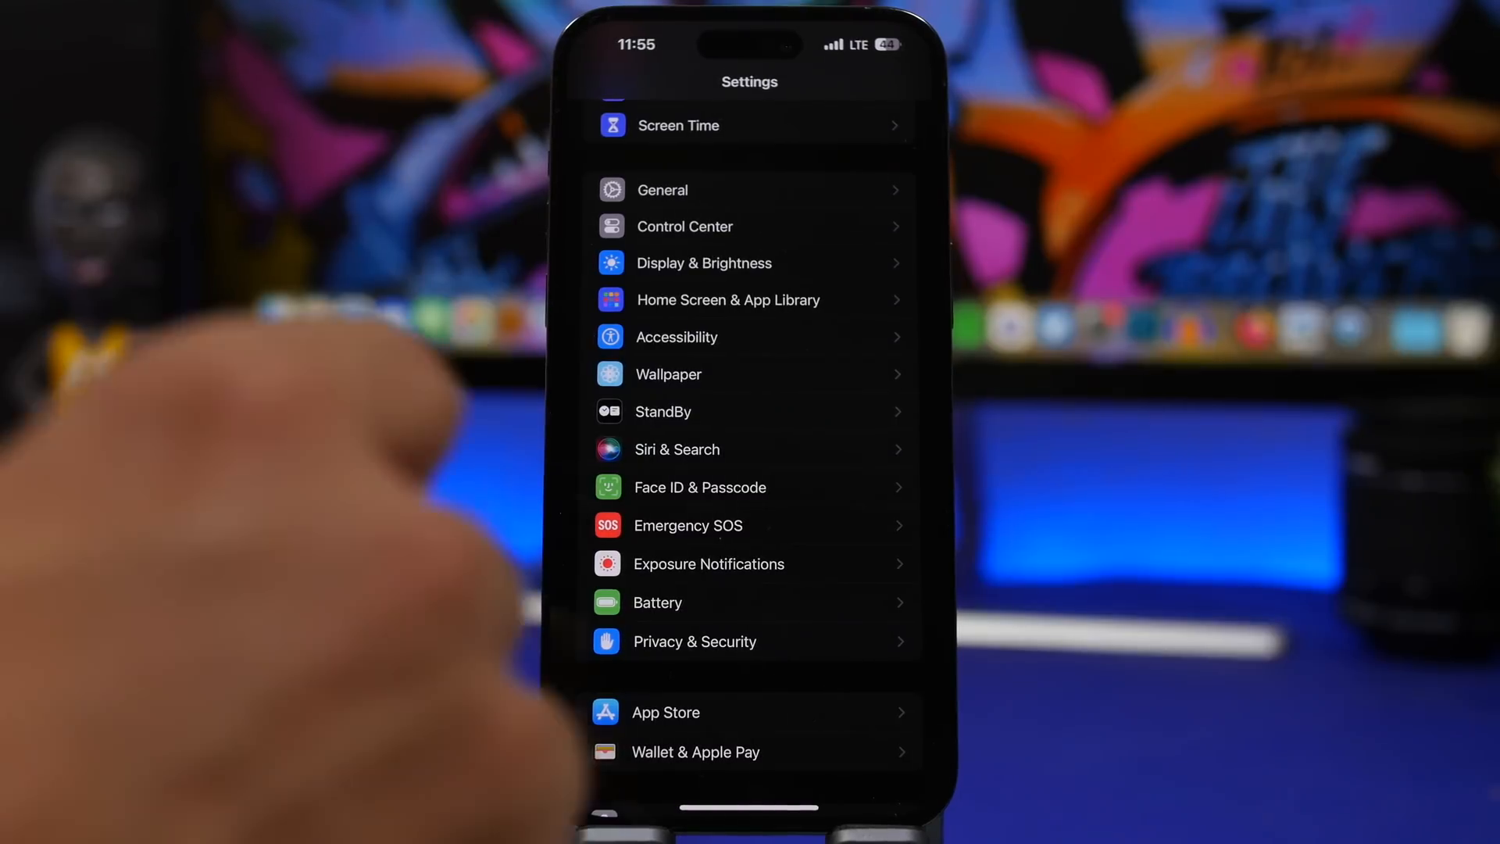
Step: Look at Accessibility's Display & Text Size options, where only On/Off Labels is on, then go back
left_click(677, 336)
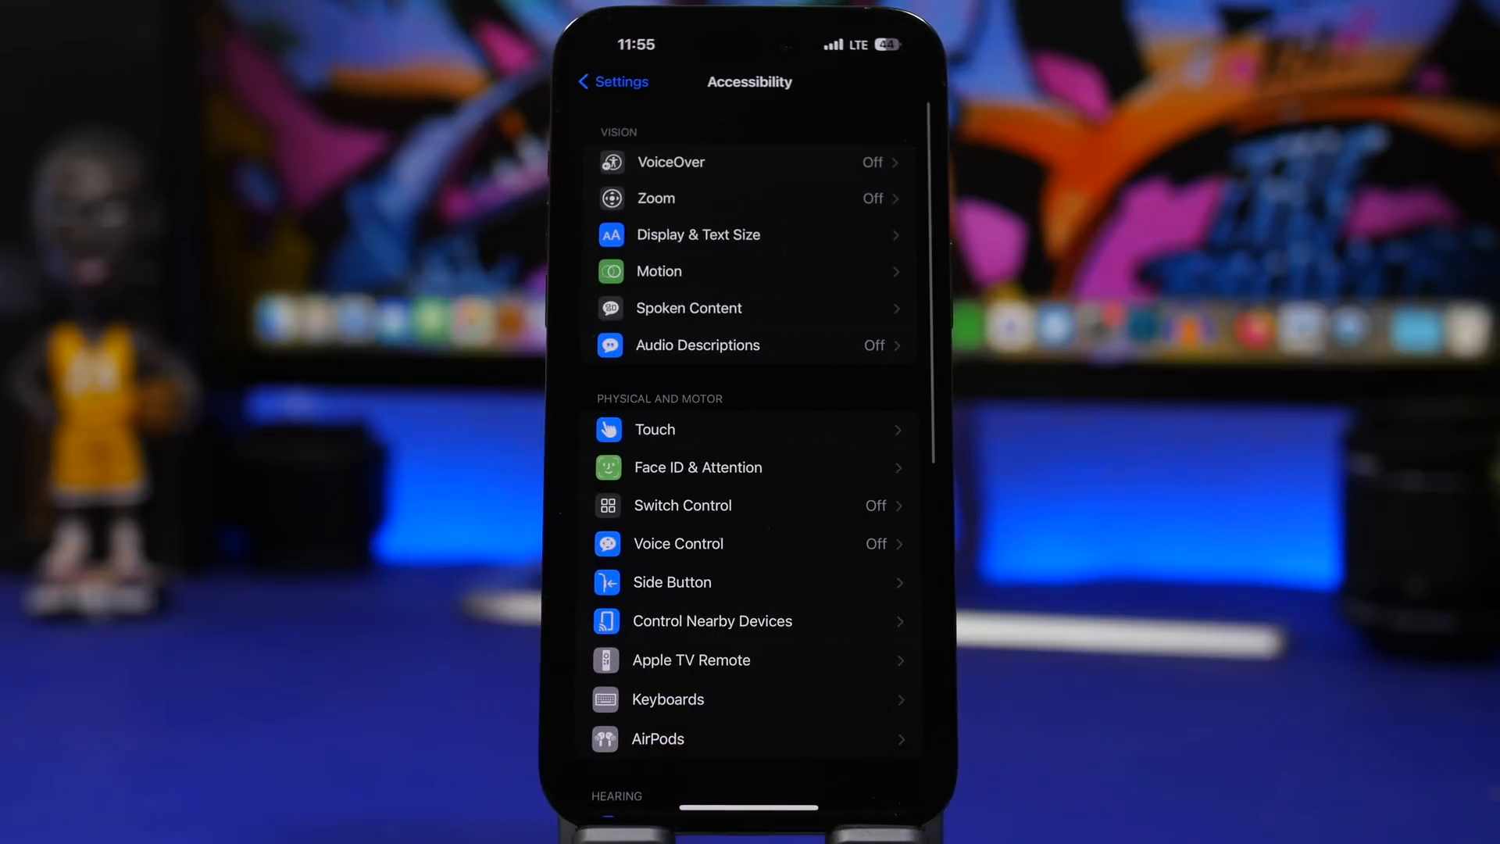
left_click(699, 234)
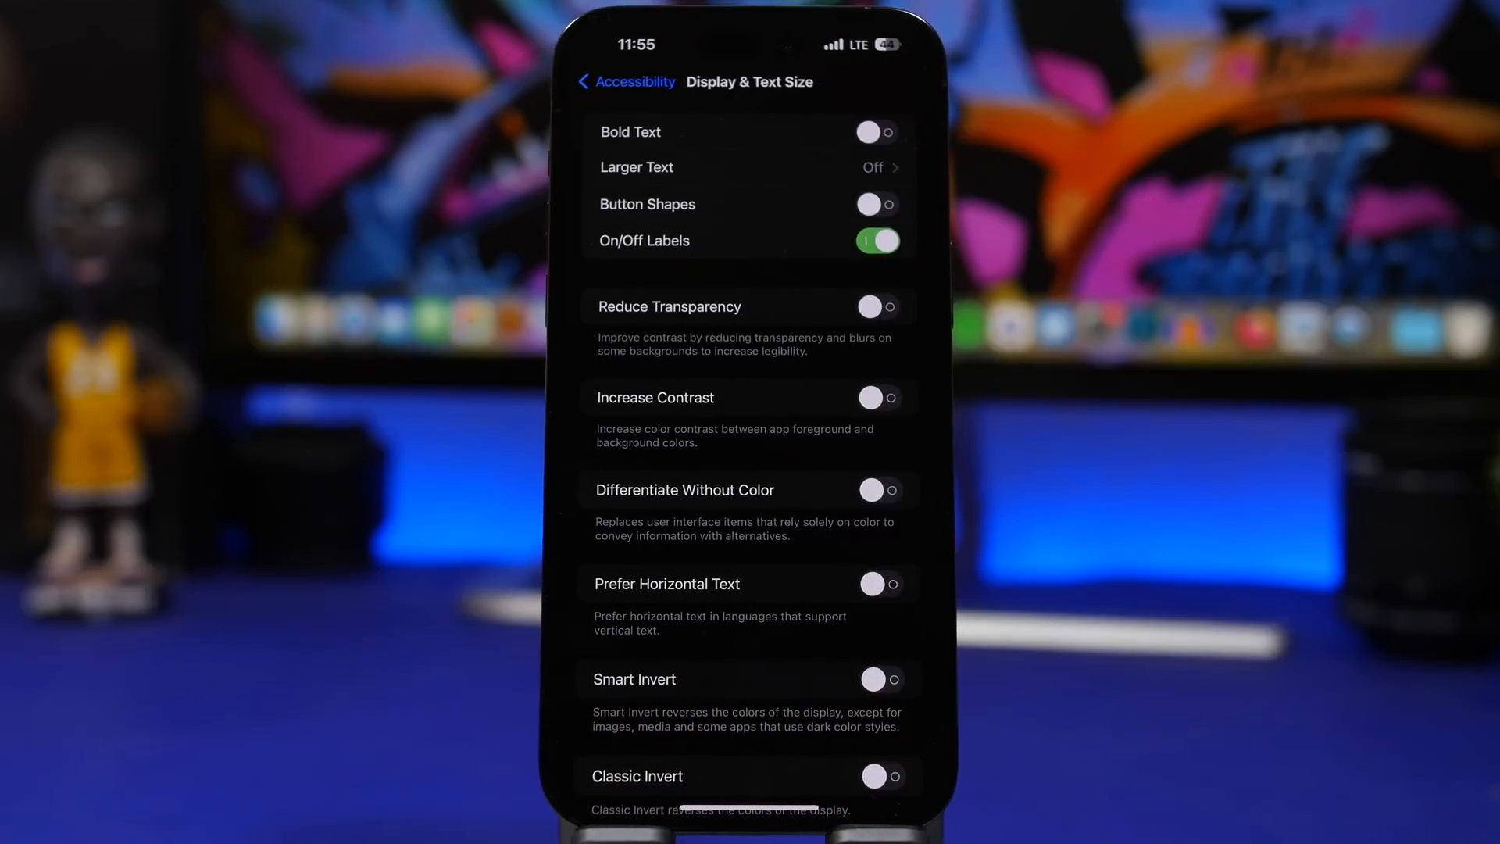
left_click(626, 81)
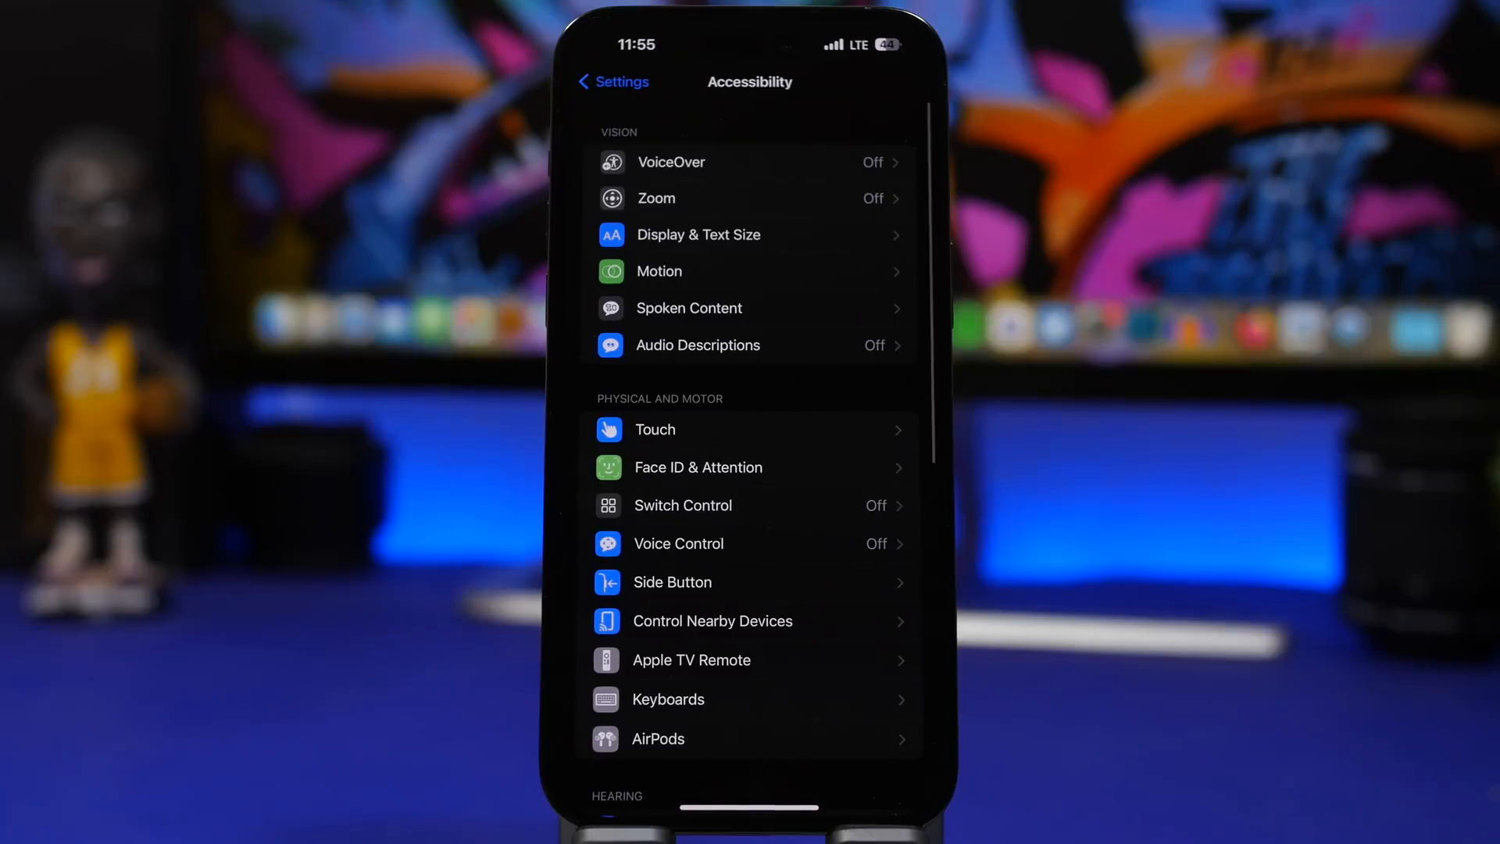
Step: Add Amazon under Per-App Settings and view its bold text, contrast and transparency defaults
scroll("down", 3)
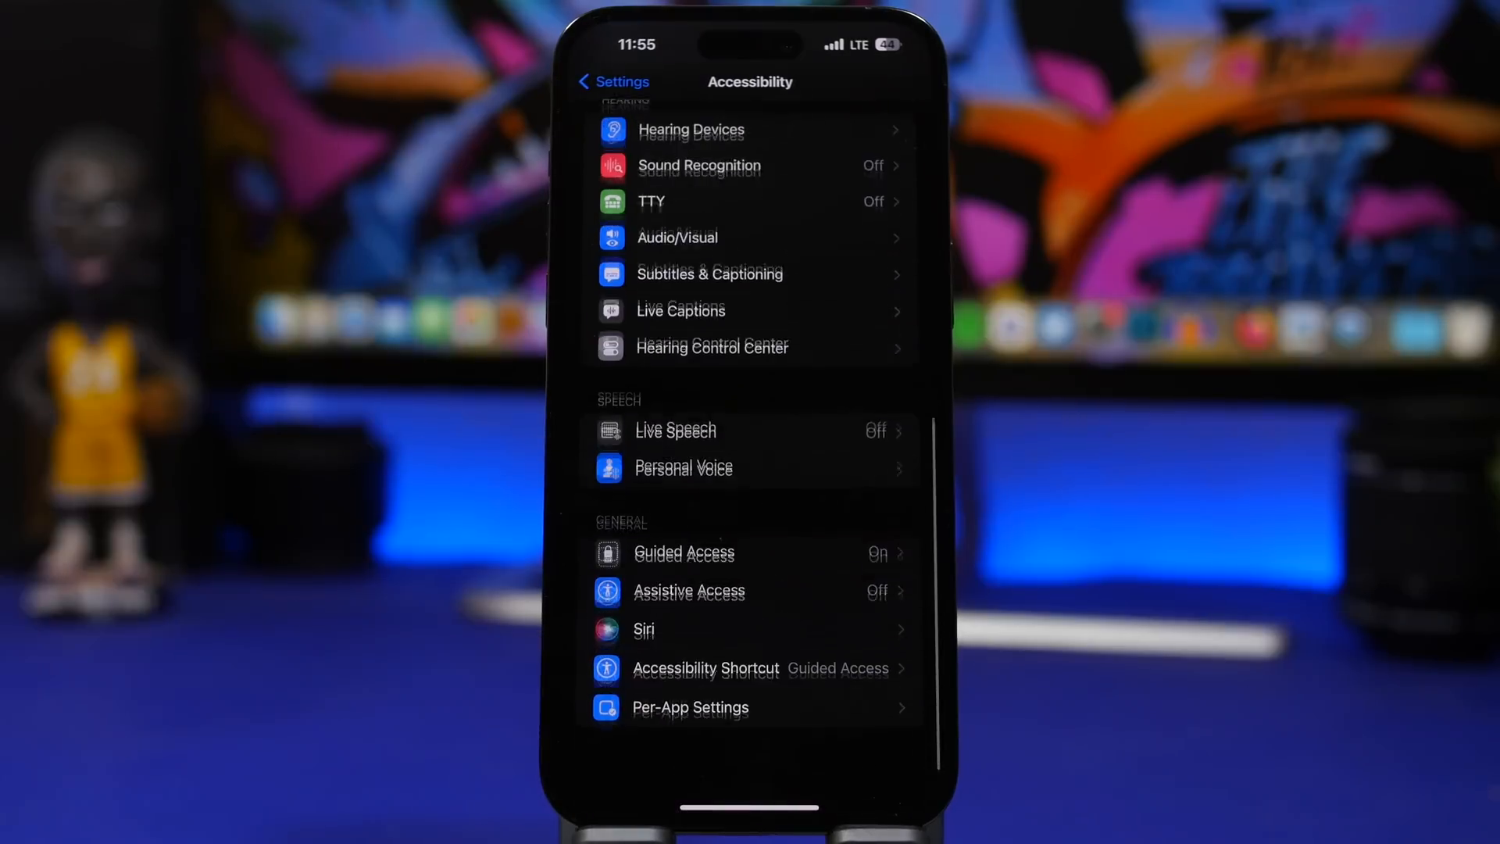
scroll("down", 3)
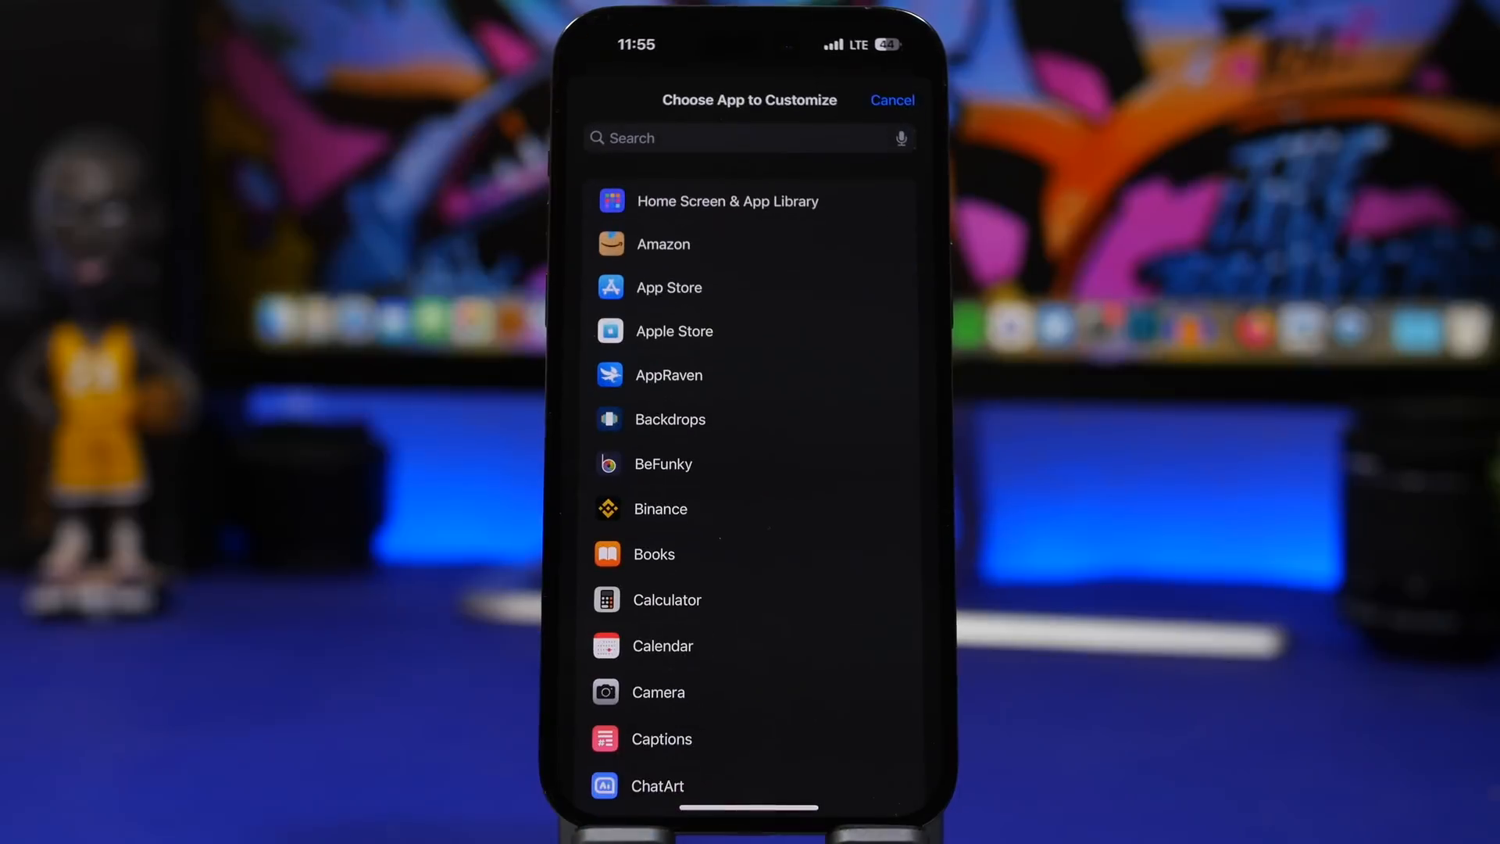
left_click(661, 244)
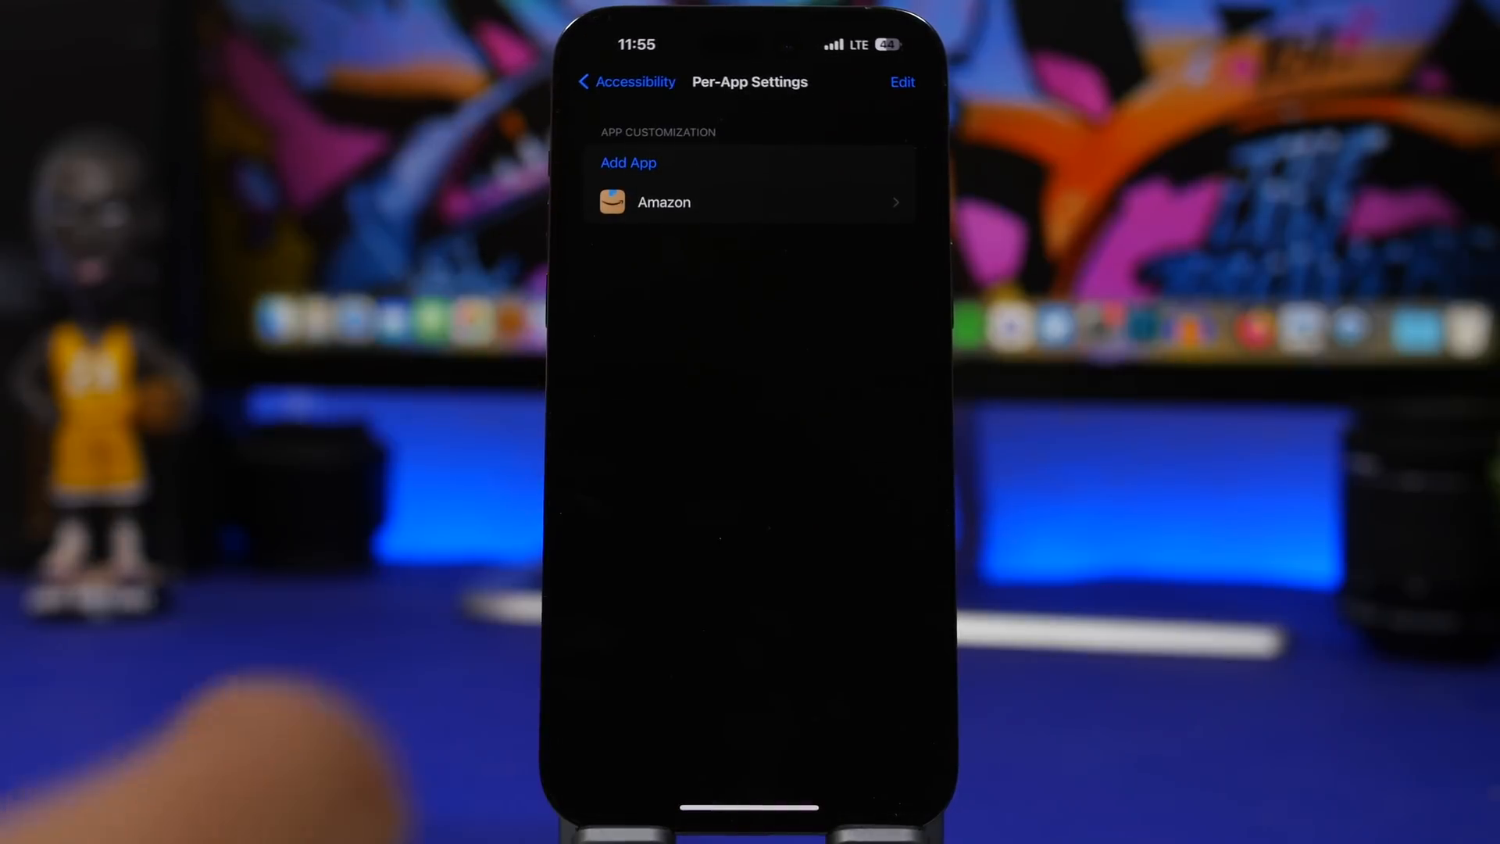
left_click(665, 202)
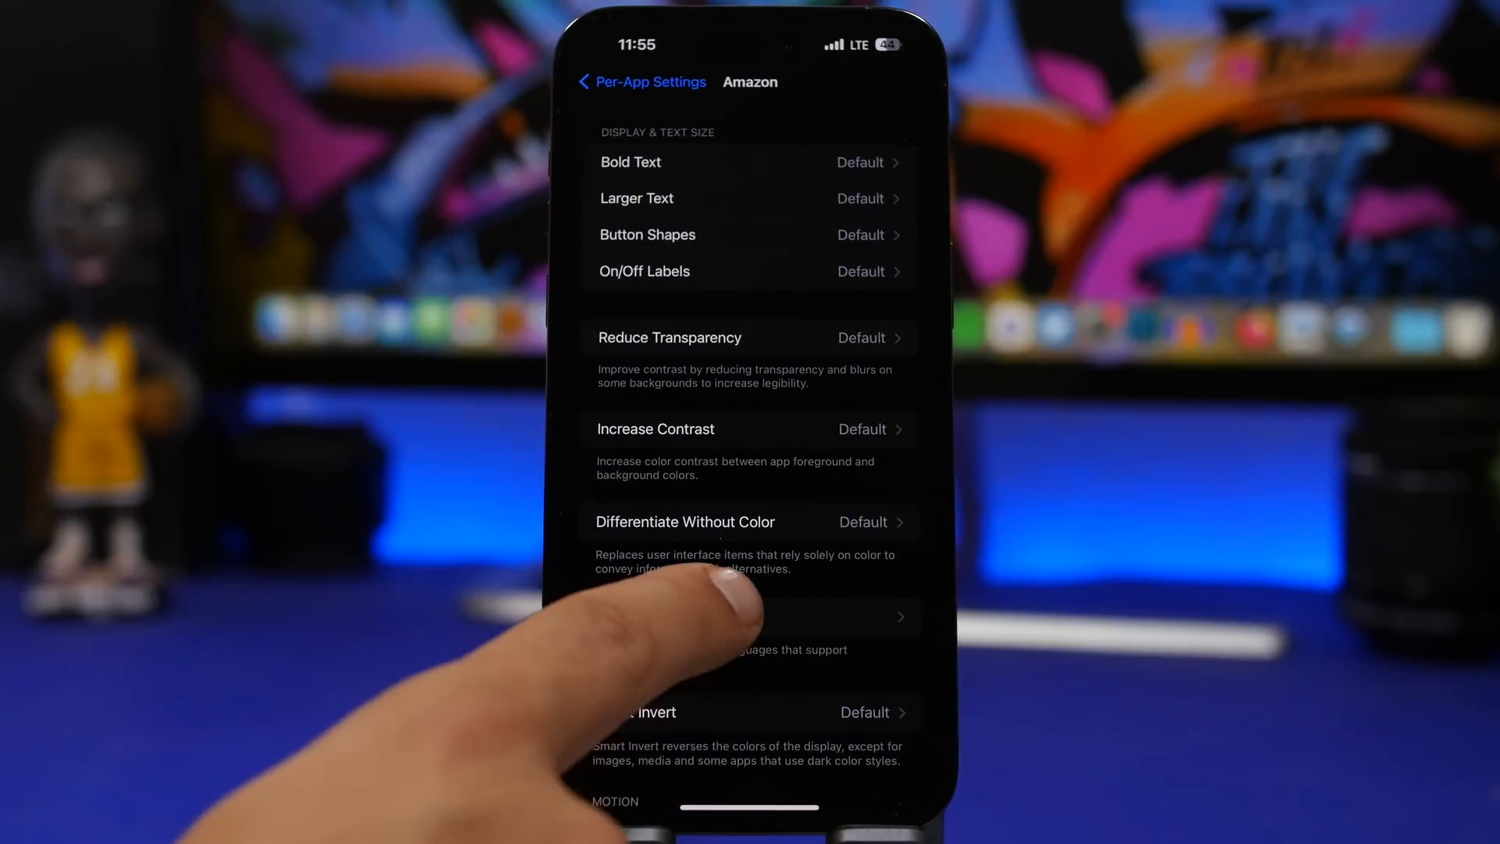
left_click(746, 617)
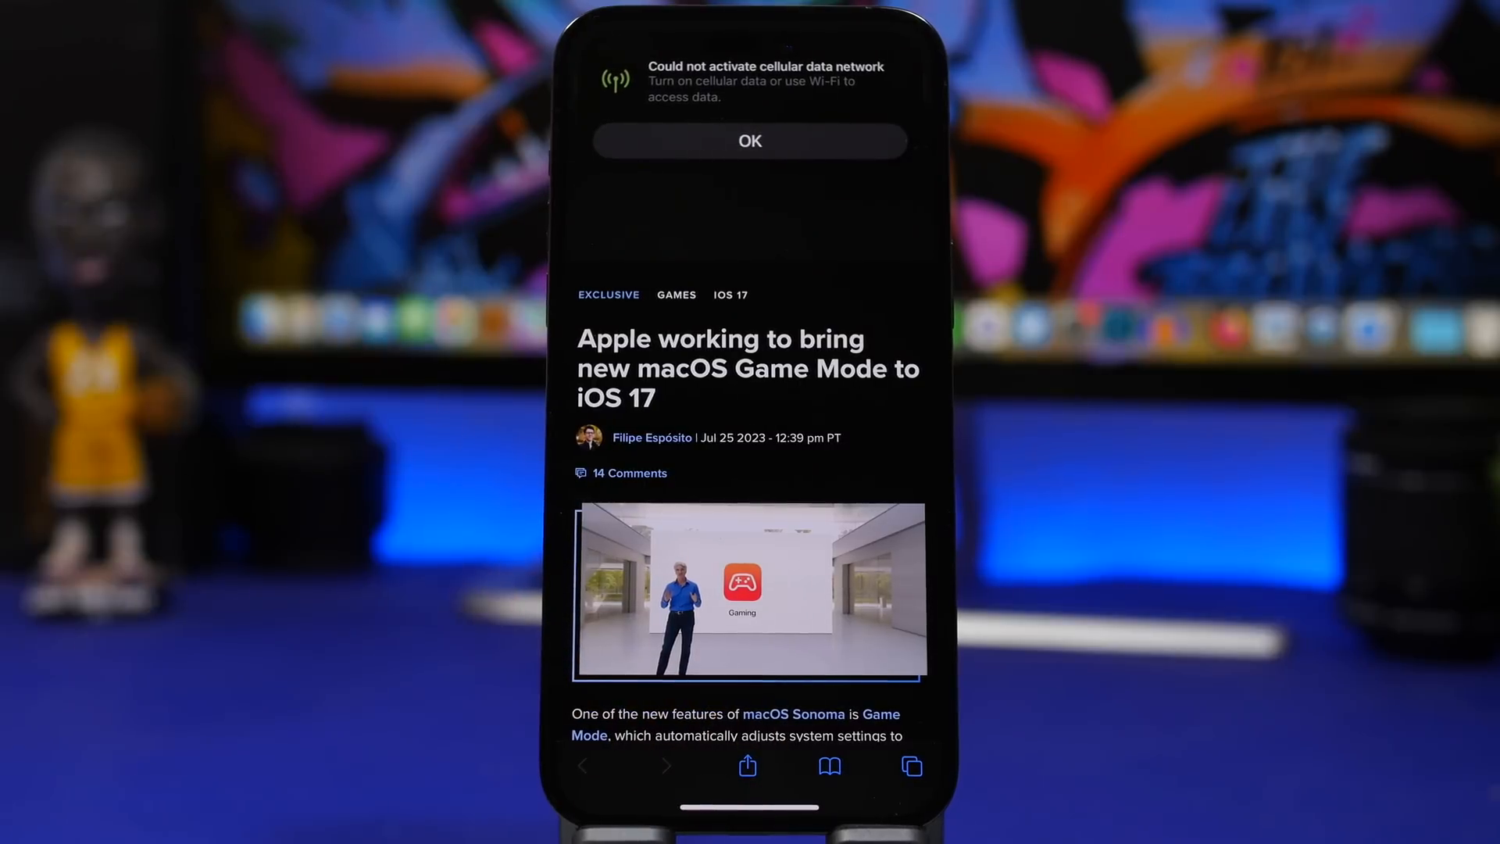
Step: Dismiss the cellular data alert with OK and scroll through the 9to5Mac Game Mode article
left_click(750, 140)
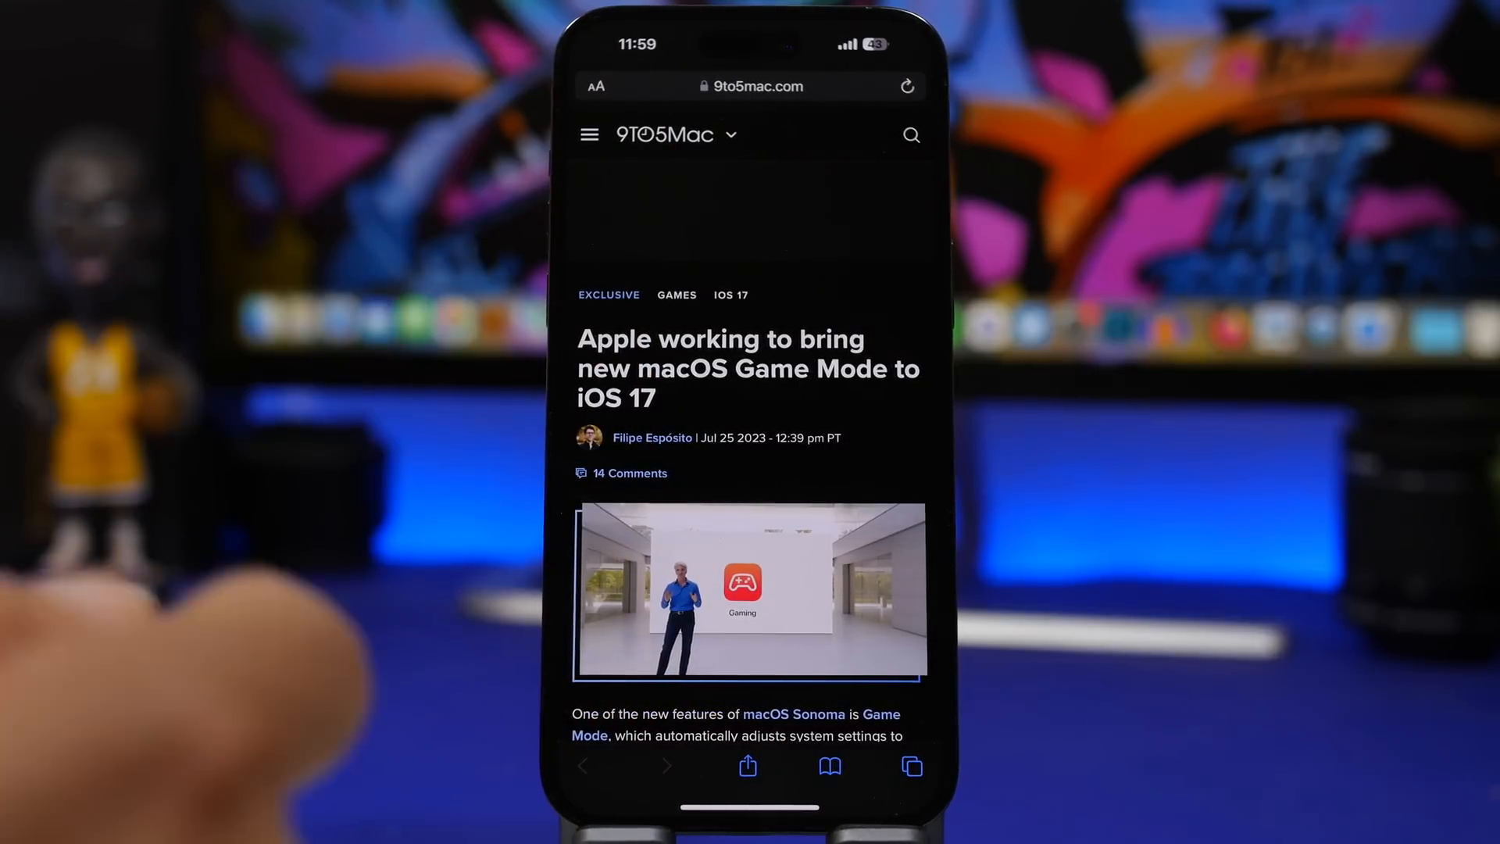
scroll("down", 3)
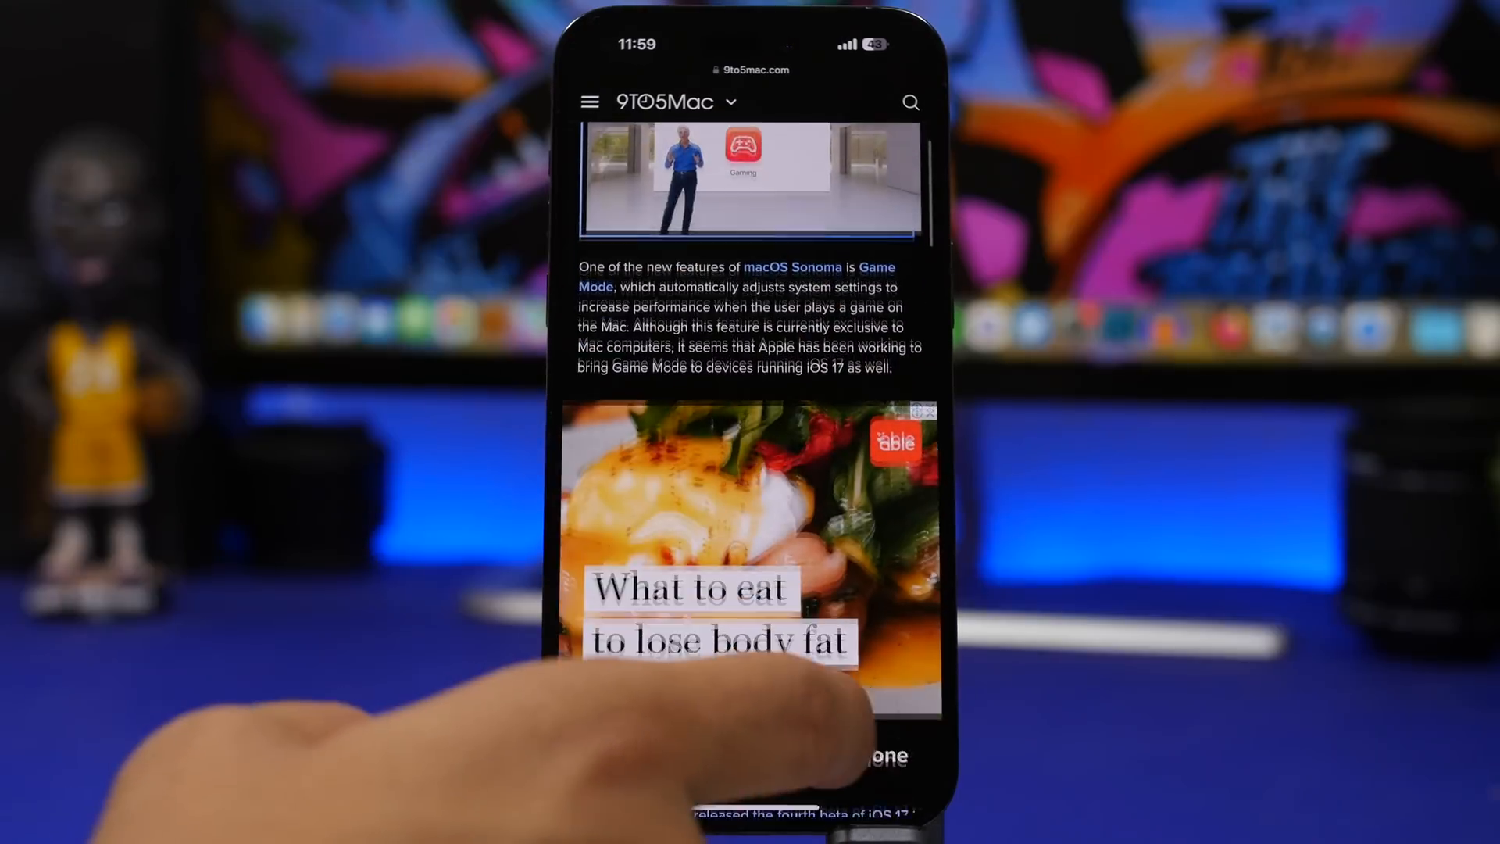
scroll("down", 3)
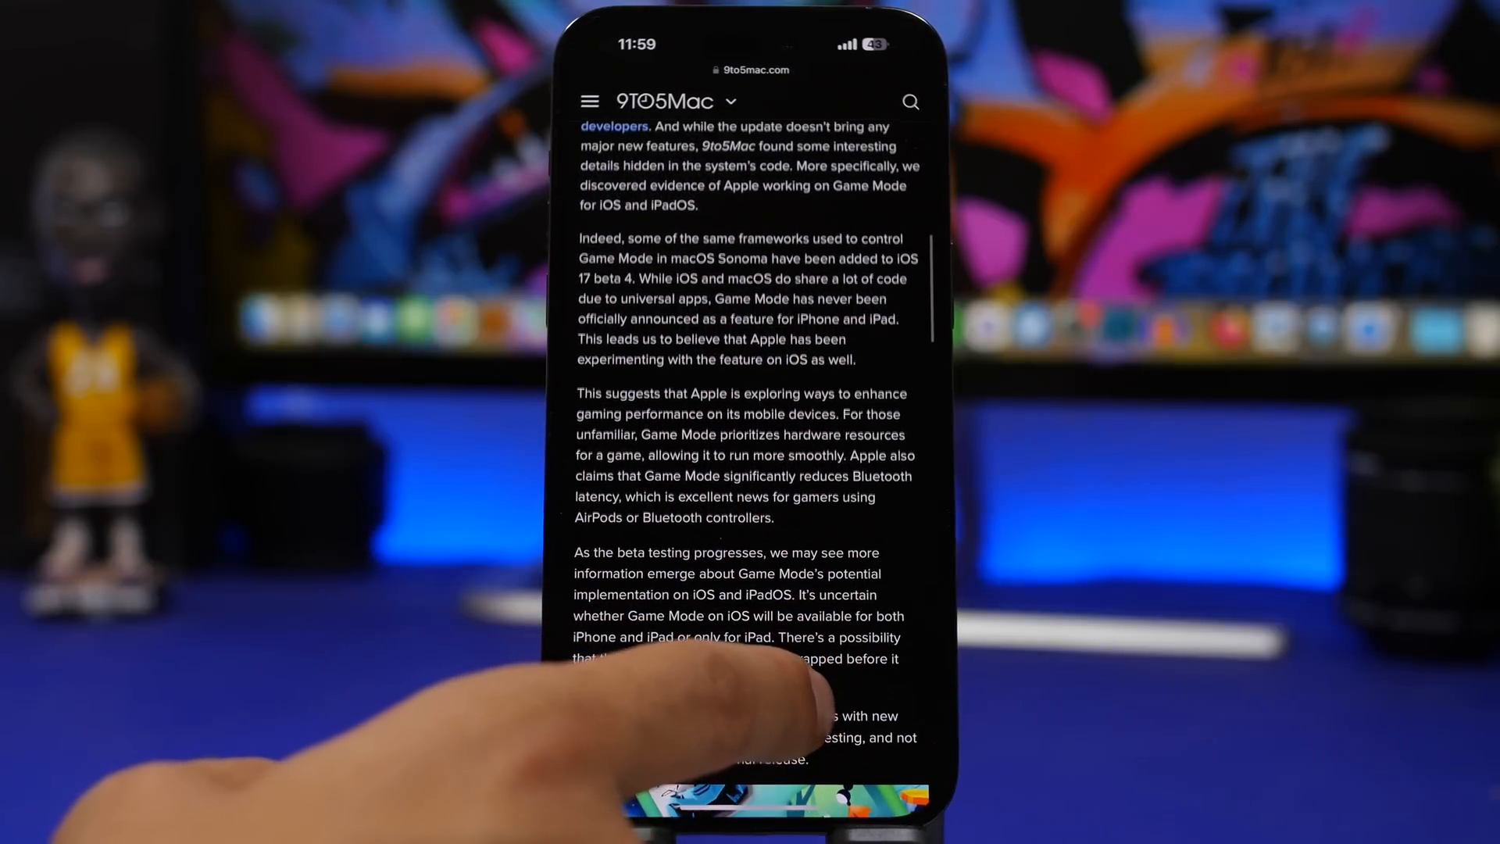
scroll("down", 3)
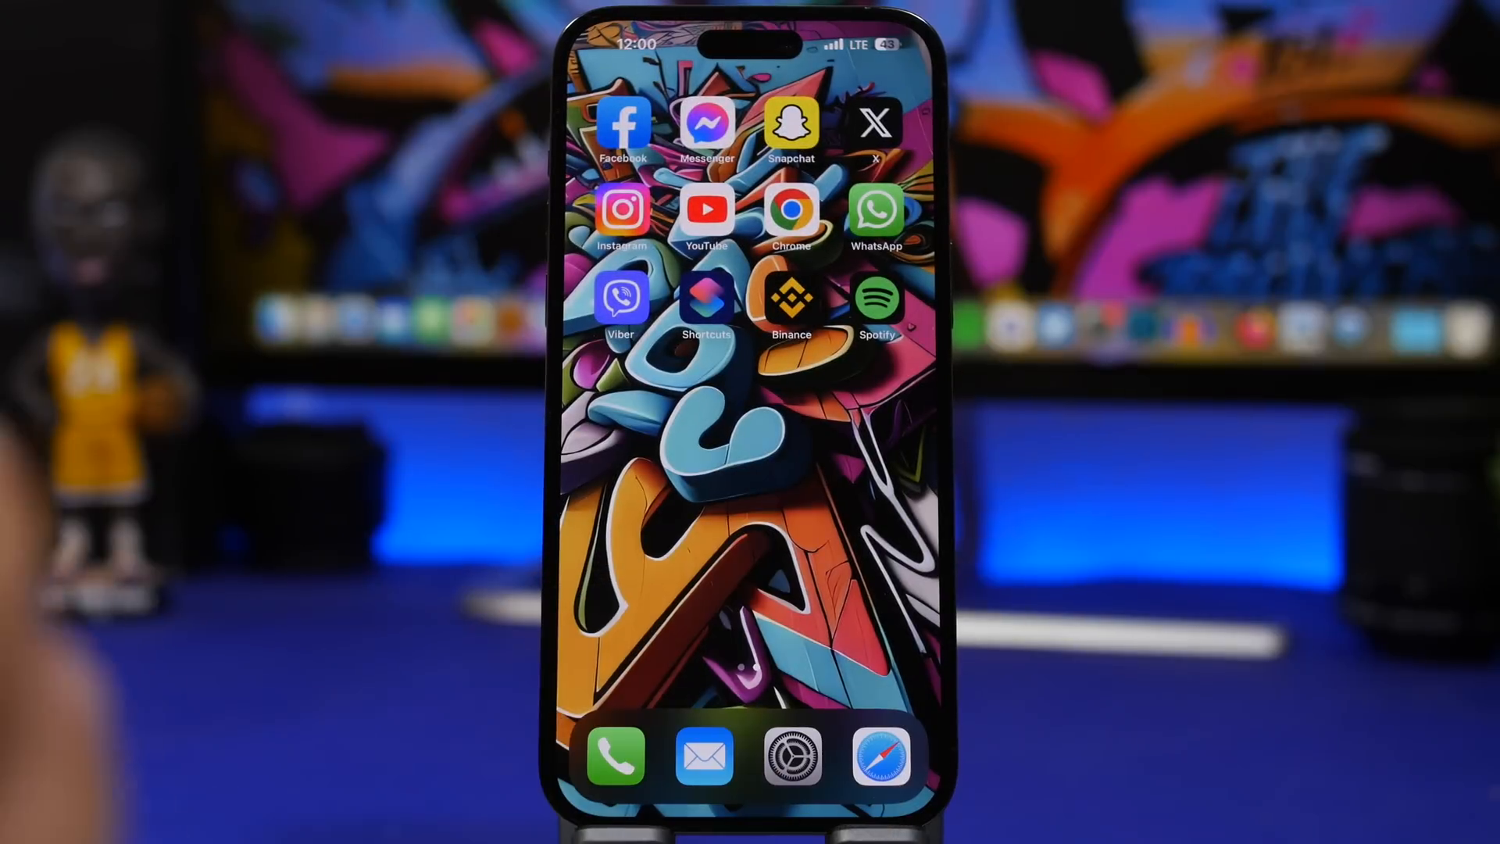
Step: Swipe past the last Home Screen page to reach the App Library
scroll("left", 3)
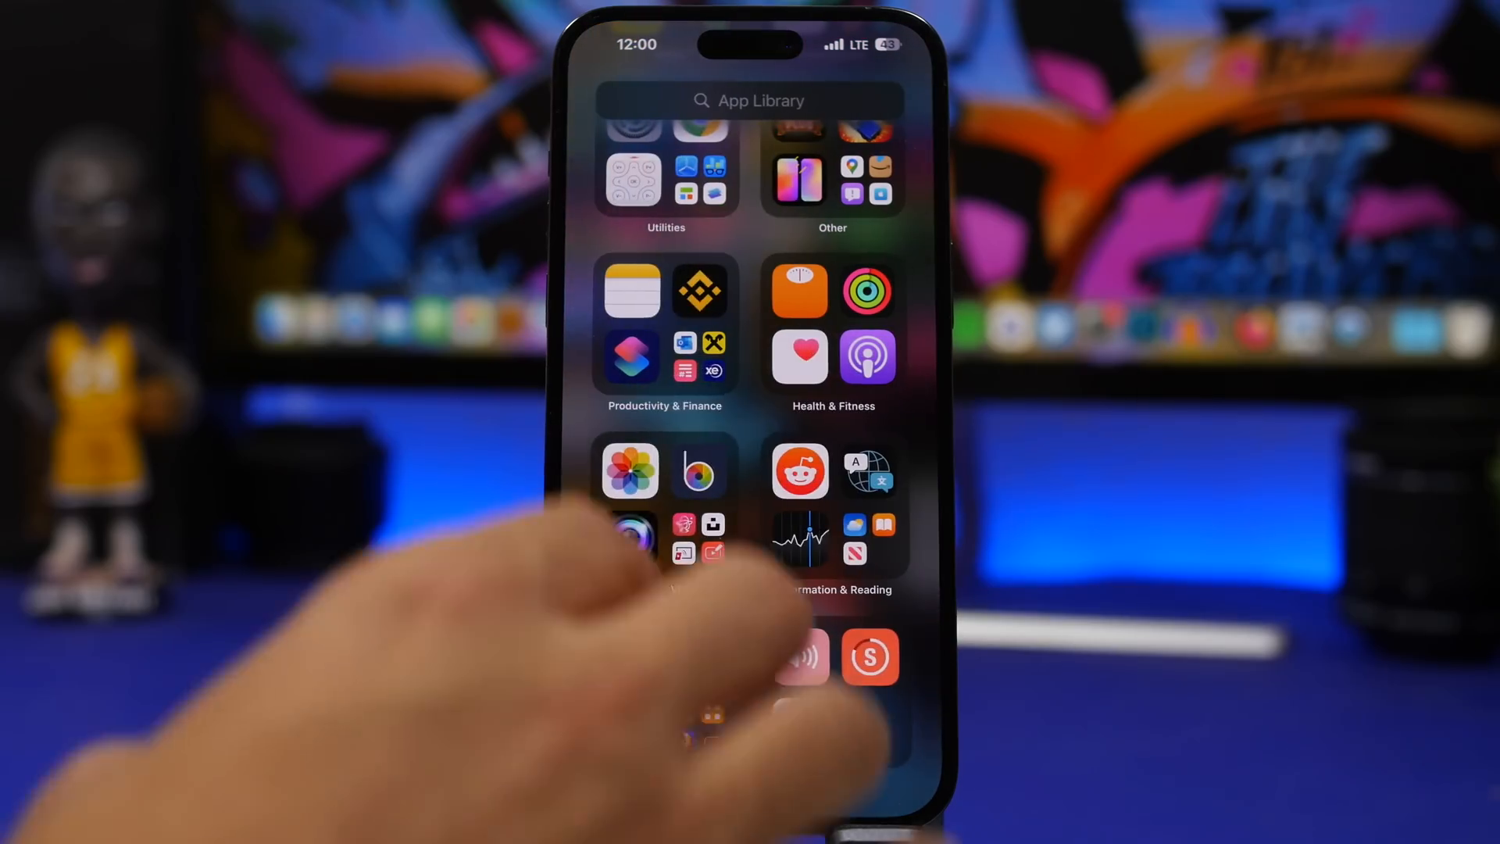
scroll("down", 3)
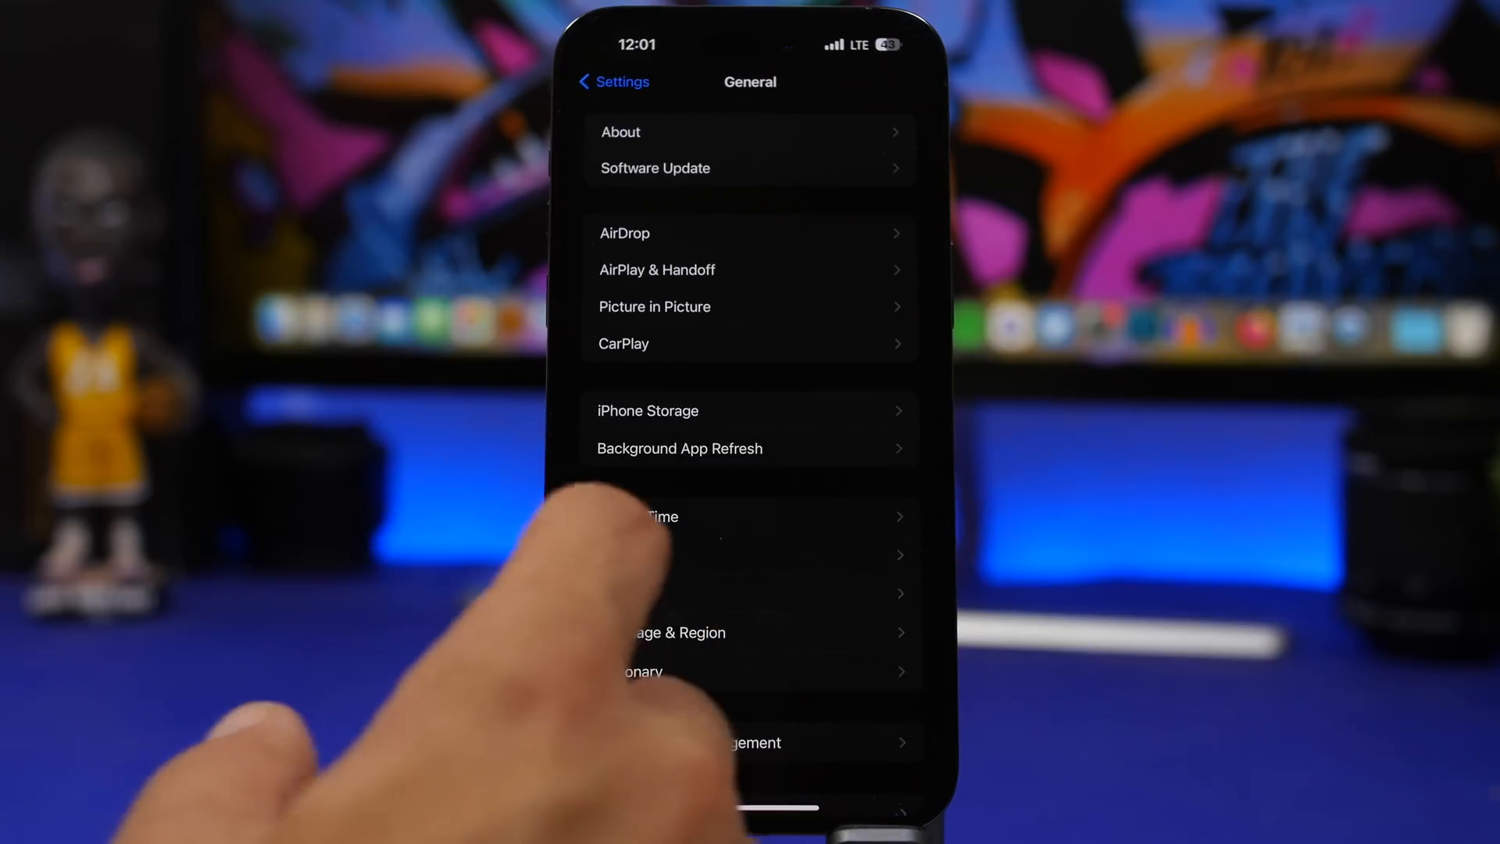
Step: Go back to the main Settings list and open Battery
left_click(613, 81)
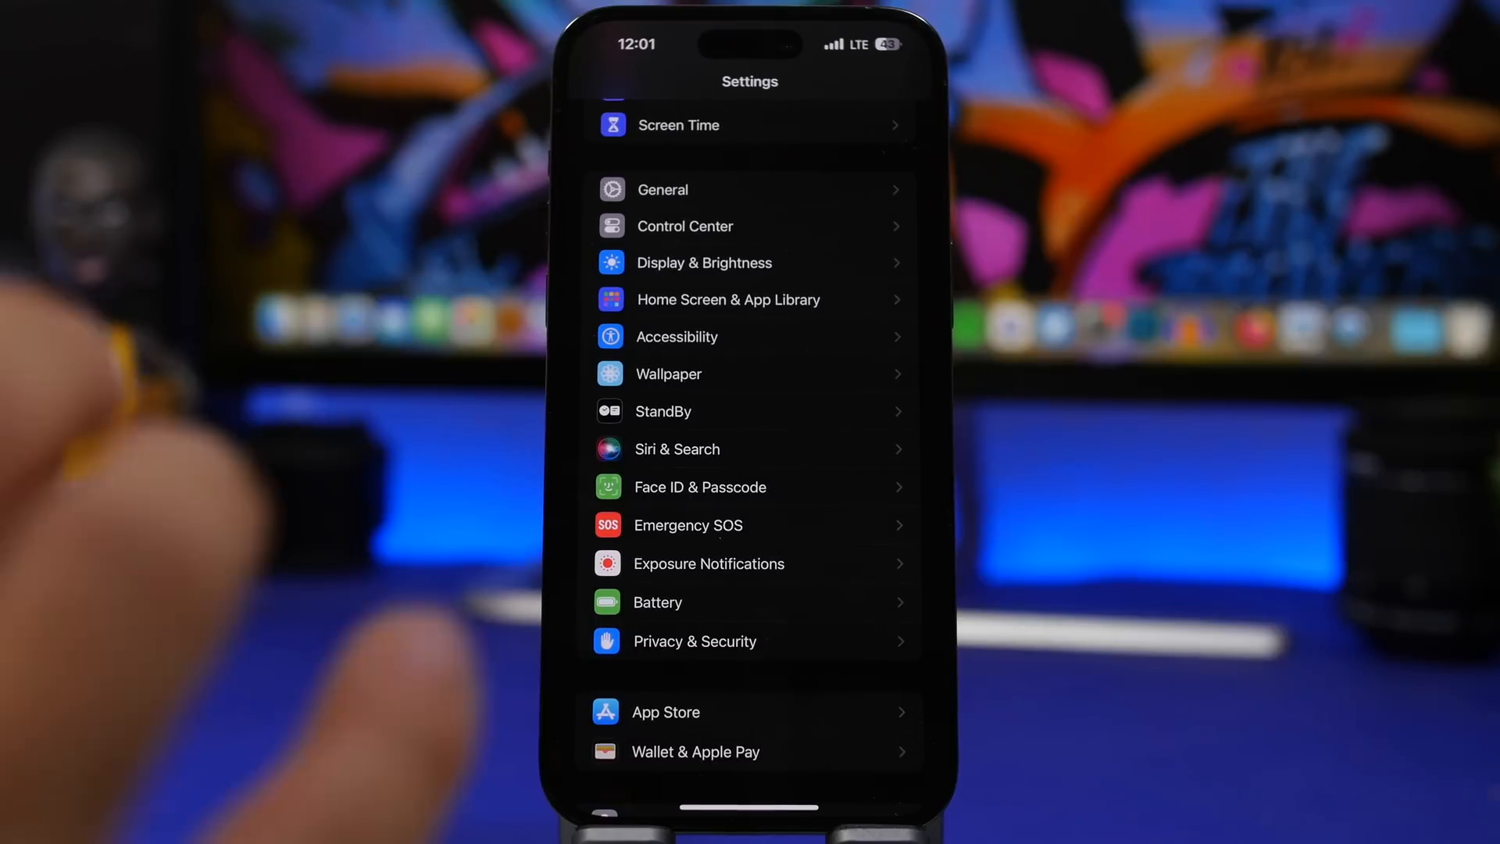
left_click(657, 601)
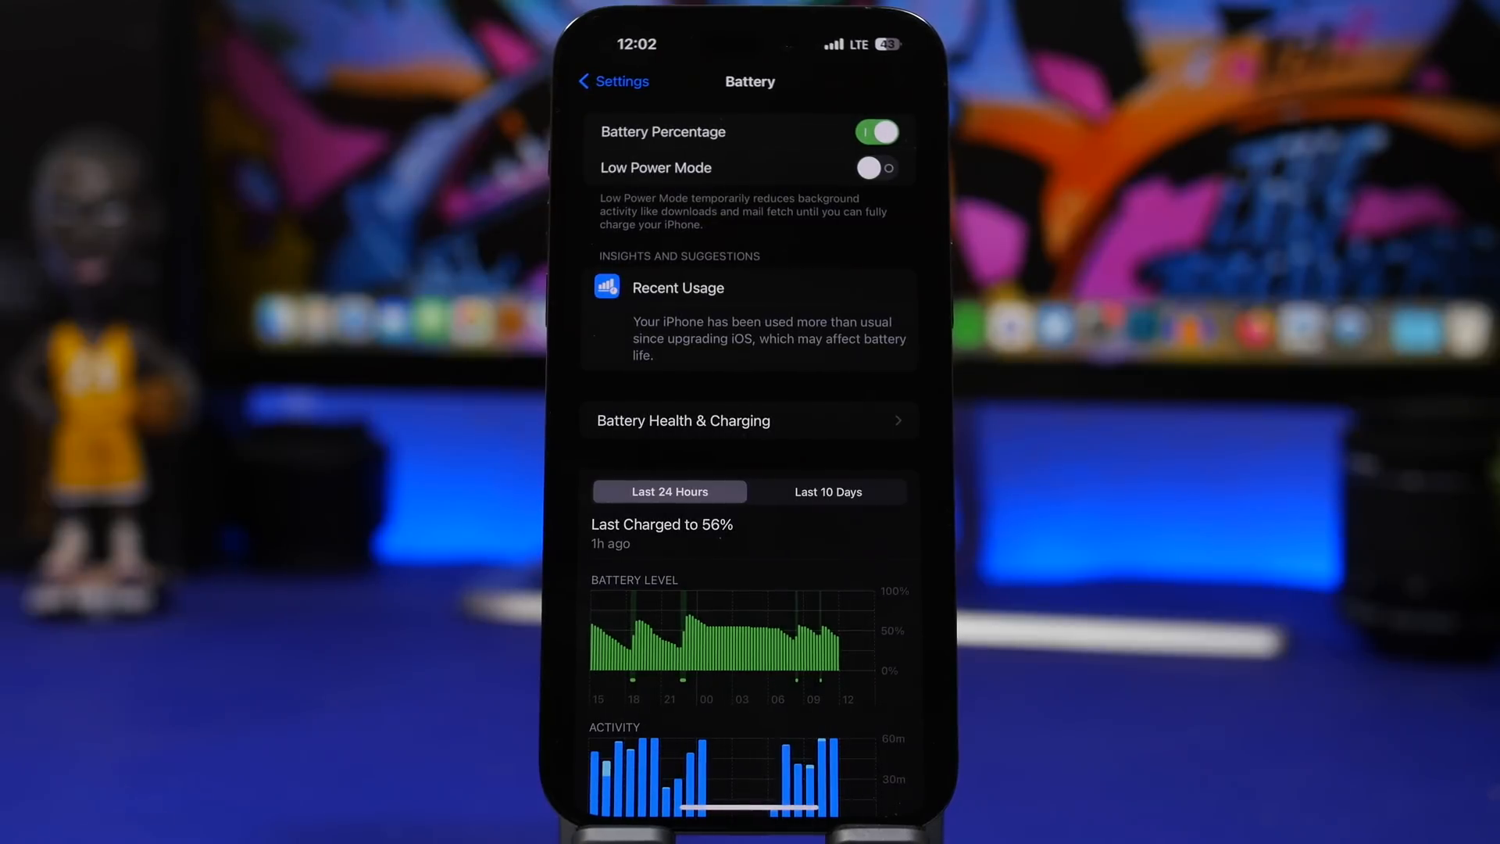
Step: Tap a Battery usage graph to review battery activity
left_click(827, 490)
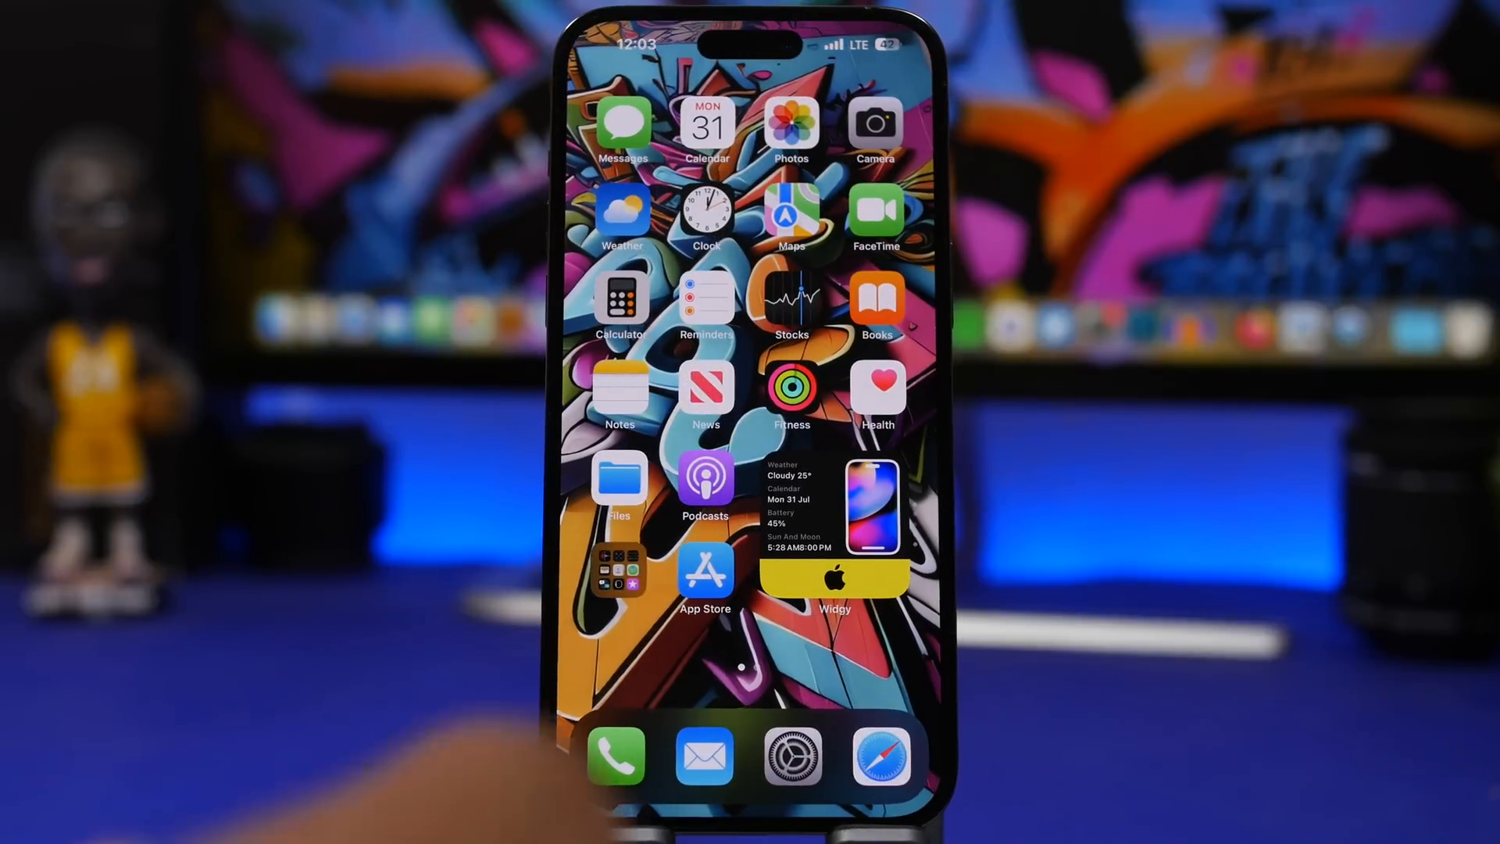
scroll("left", 3)
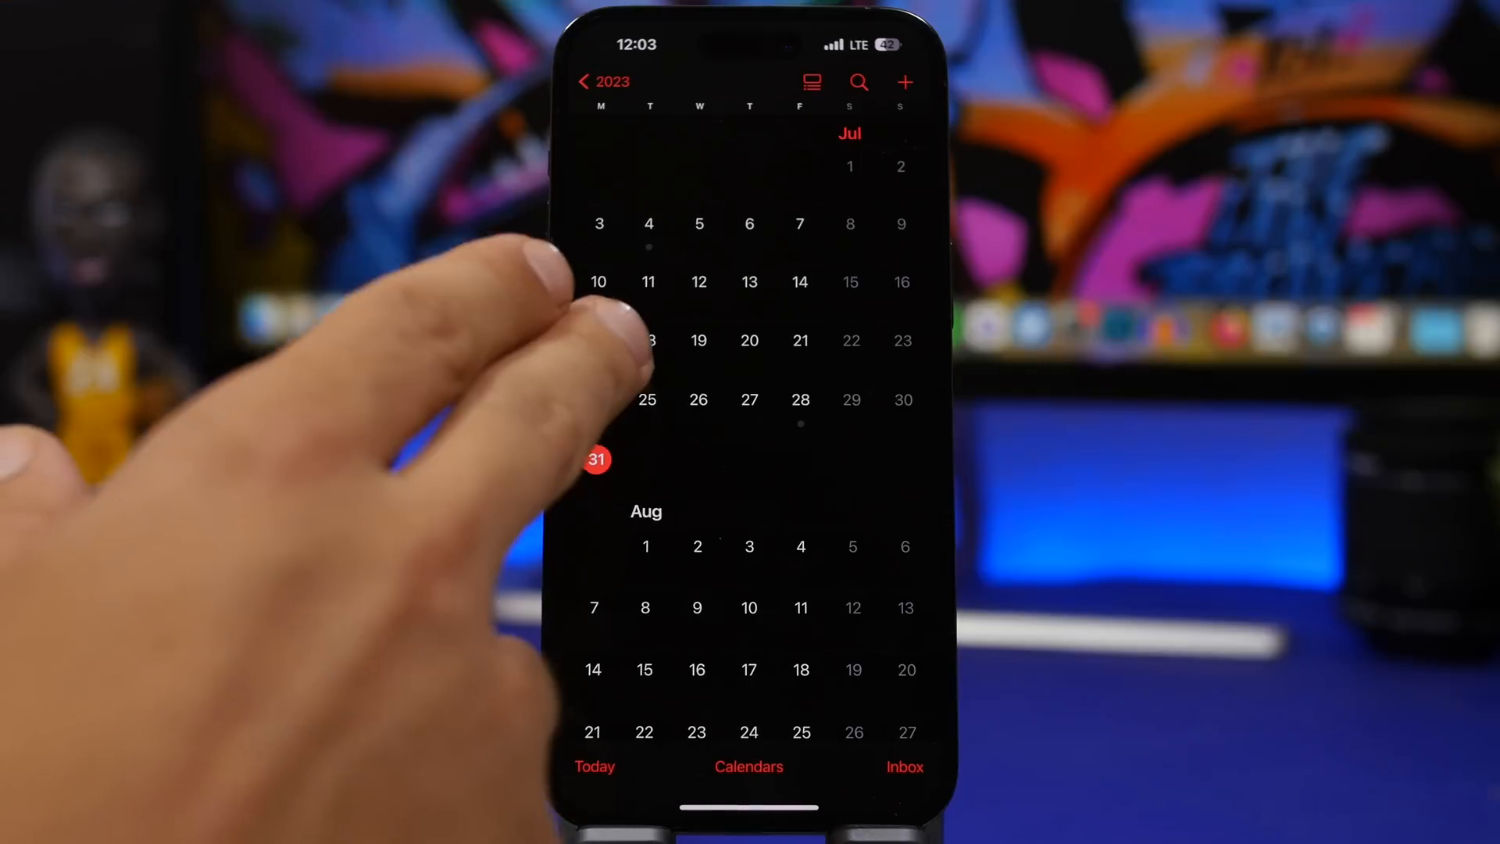
mouse_move(622, 335)
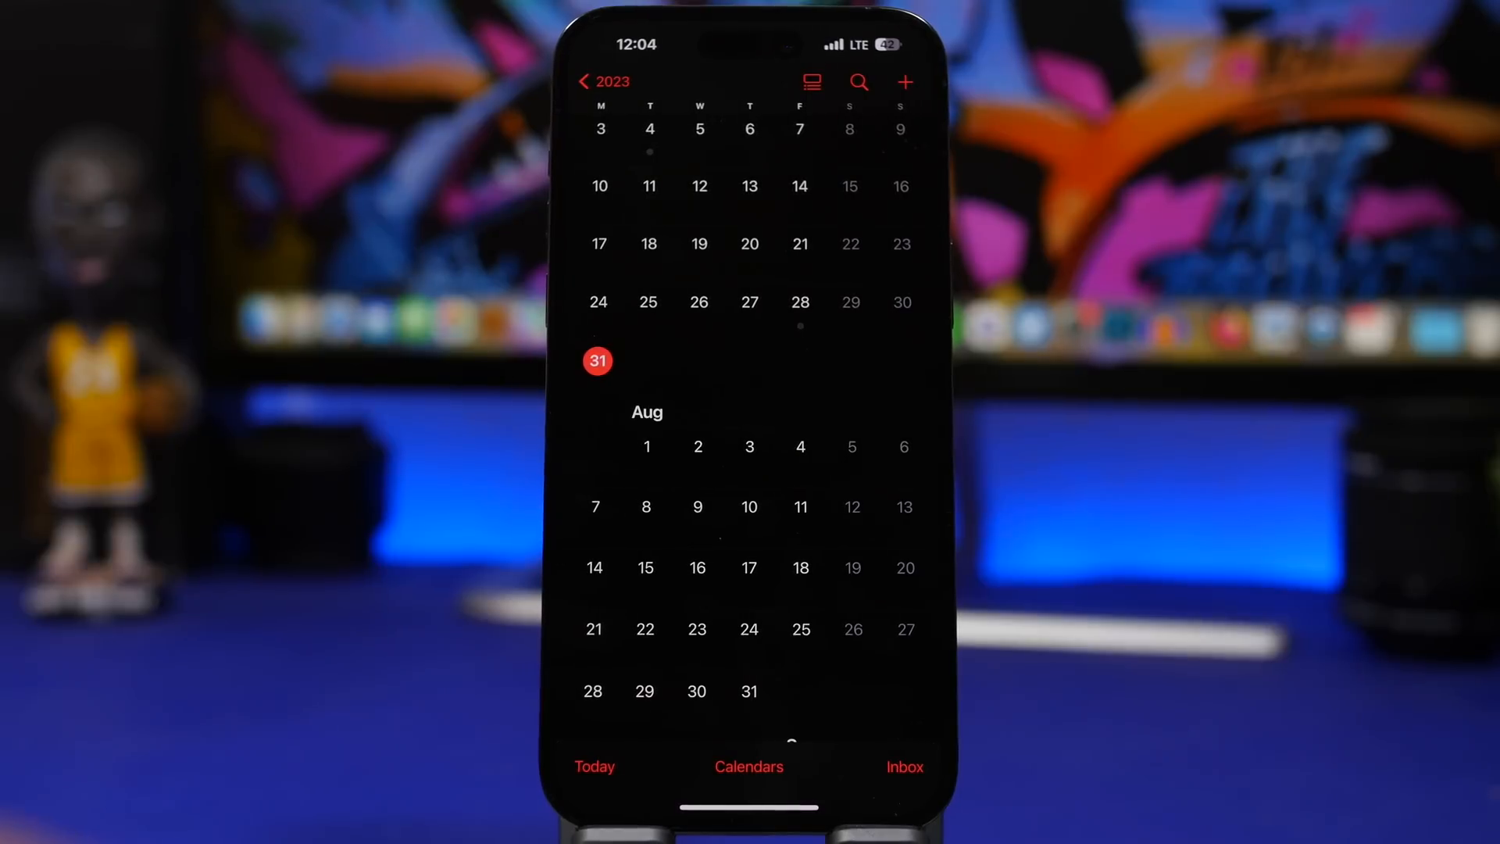
Step: Scroll the Calendar month view from July down to show all of August 2023
scroll("up", 3)
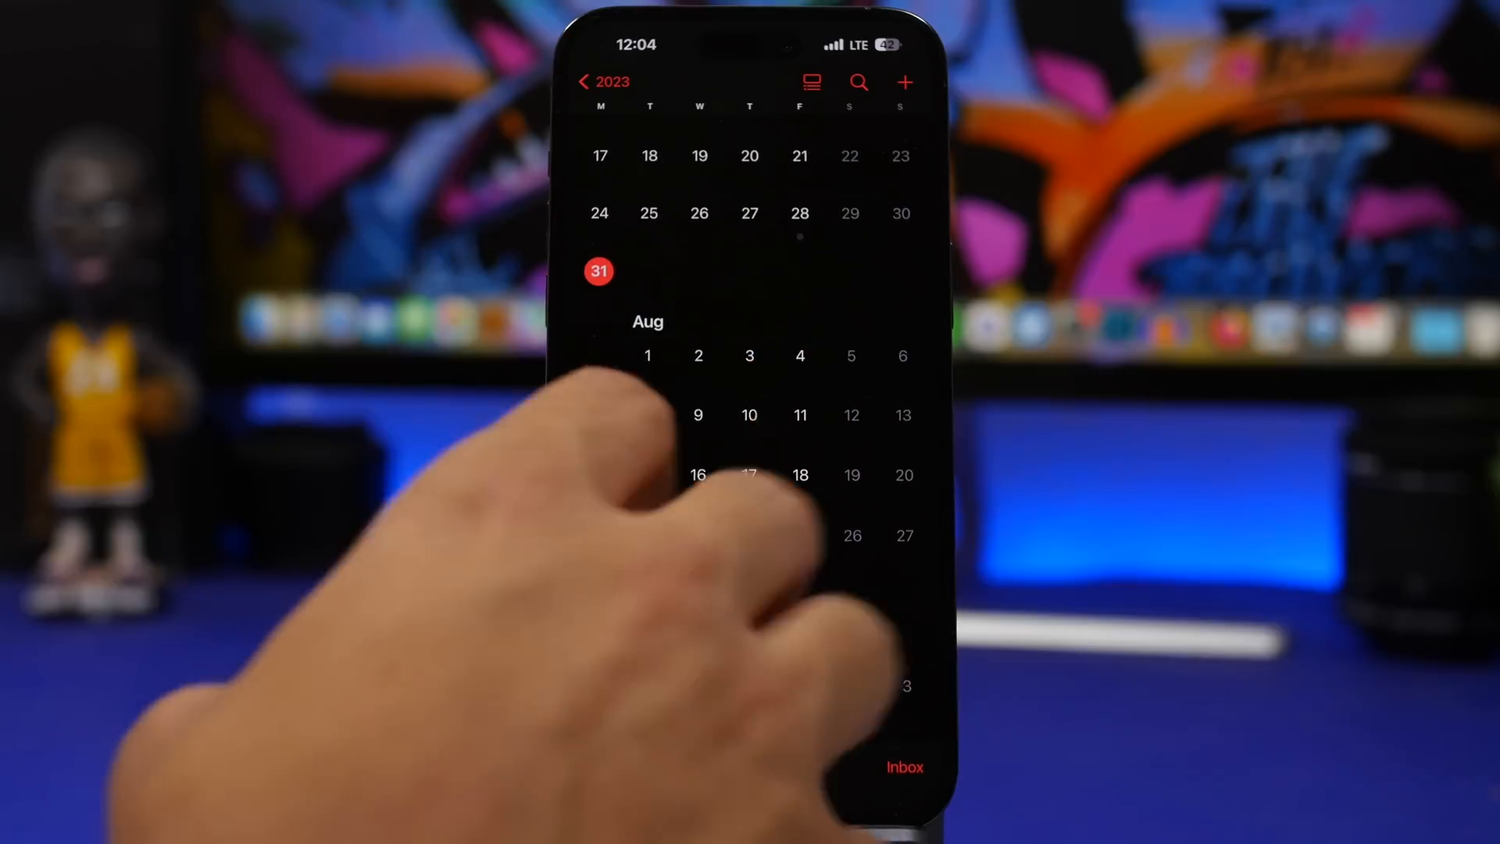